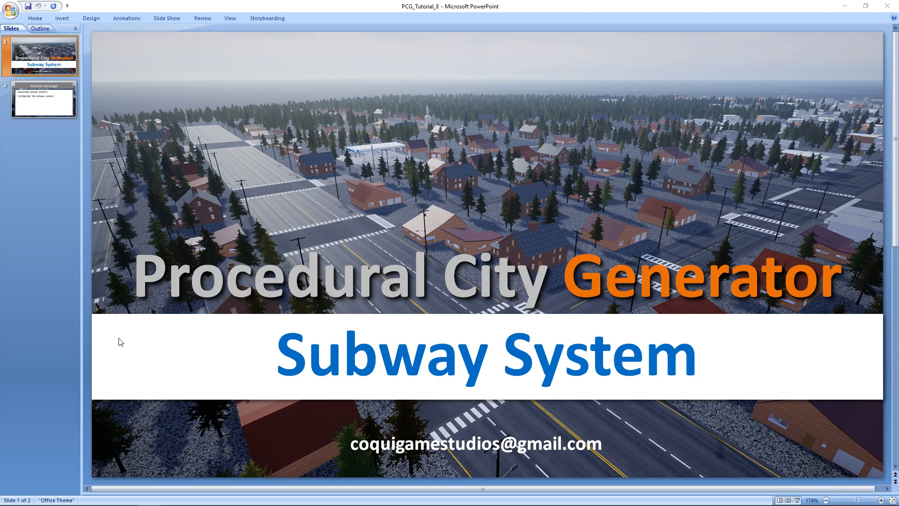
Leave the PowerPoint title slide for Unreal Editor's BP_Zone_SimpleBuildings blueprint defaults.
{"action": "left_click", "coordinate": [42, 98]}
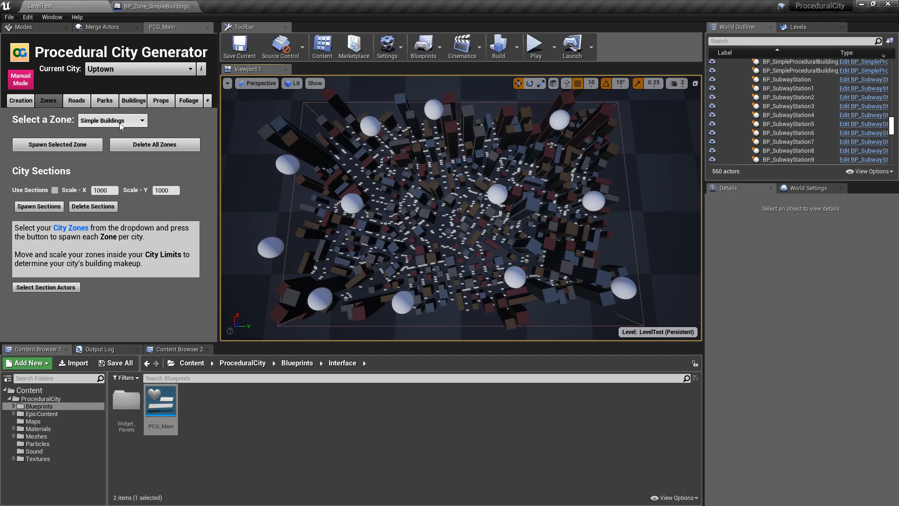
{"action": "mouse_move", "coordinate": [156, 7]}
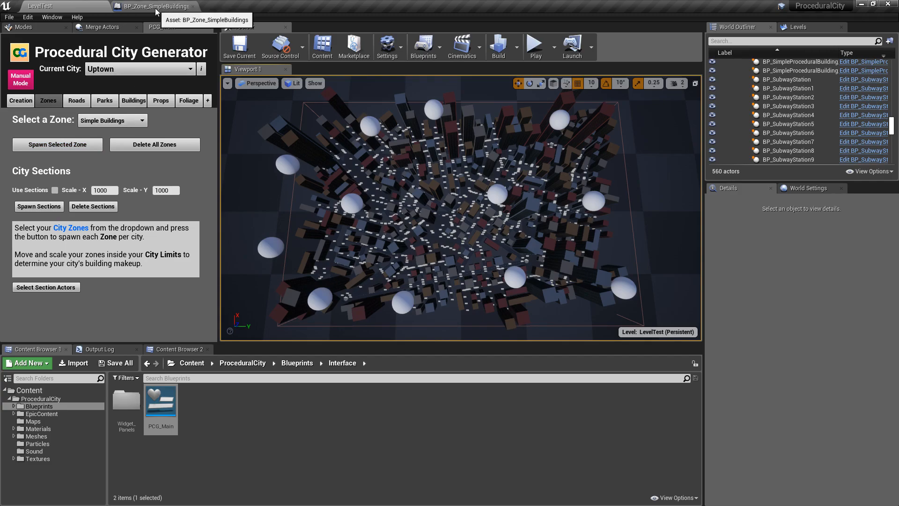
{"action": "left_click", "coordinate": [153, 5]}
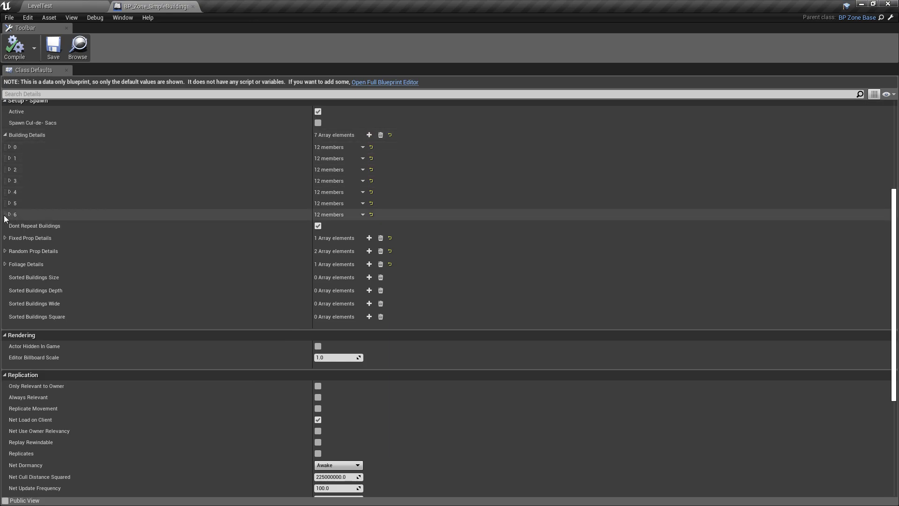
{"action": "mouse_move", "coordinate": [9, 218]}
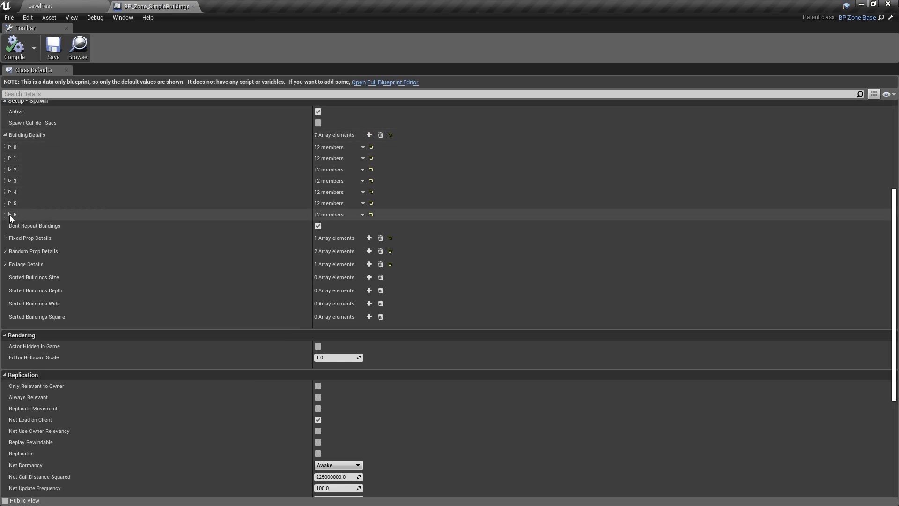
Inspect the subway station's Building Details entry and keep Min Distance from similar buildings at 30000.0.
{"action": "left_click", "coordinate": [8, 214]}
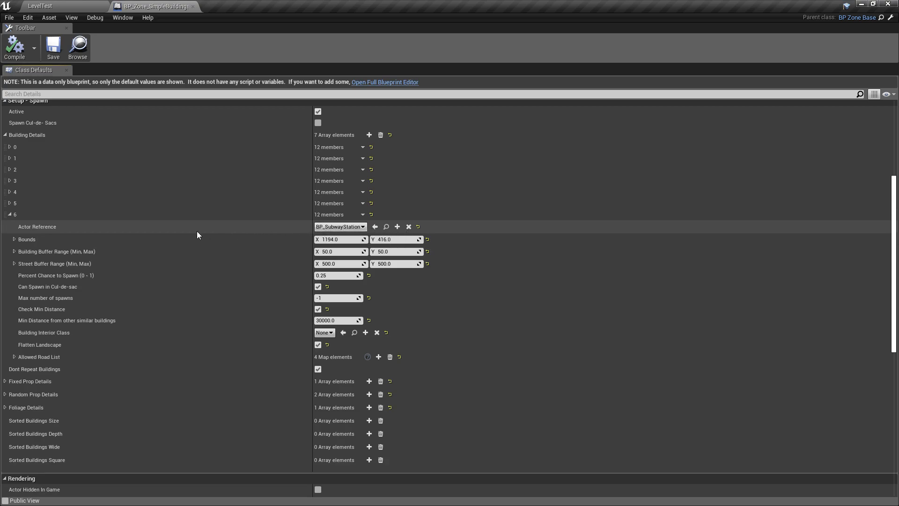
{"action": "mouse_move", "coordinate": [73, 228]}
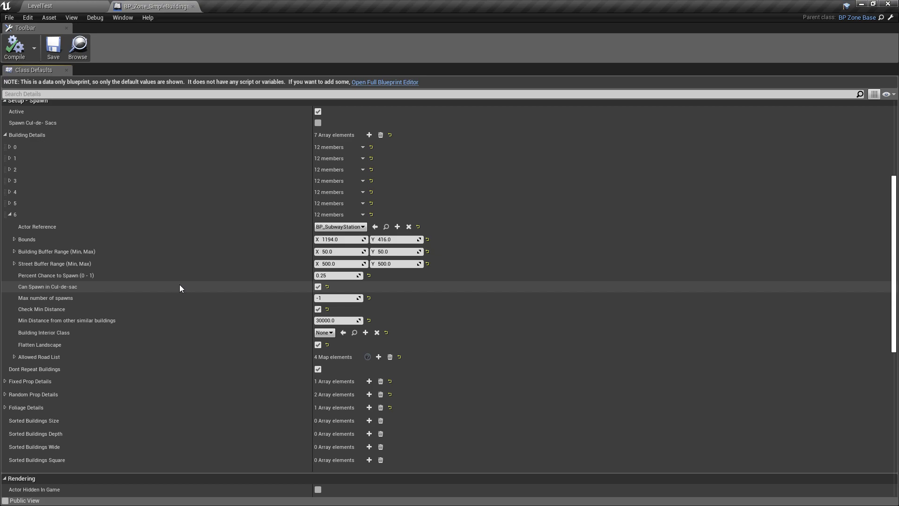
{"action": "mouse_move", "coordinate": [169, 275]}
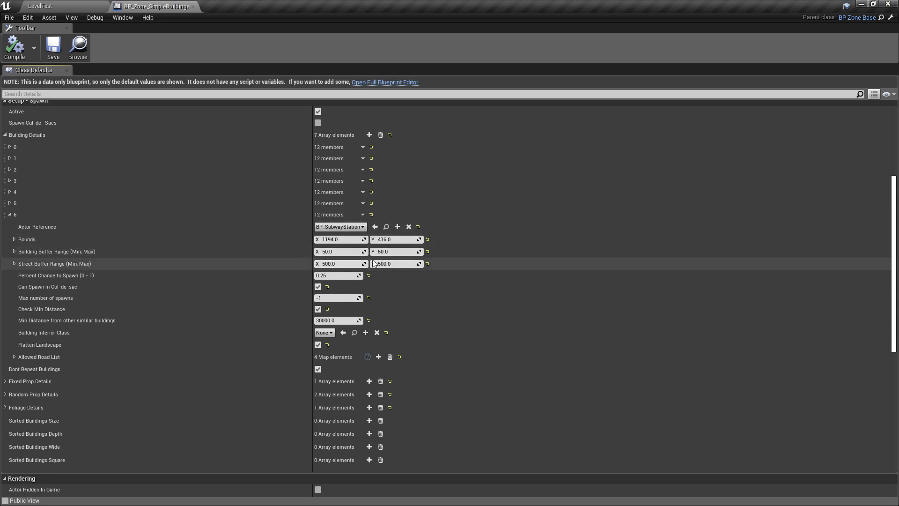
{"action": "scroll", "scroll_direction": "down", "scroll_amount": 3}
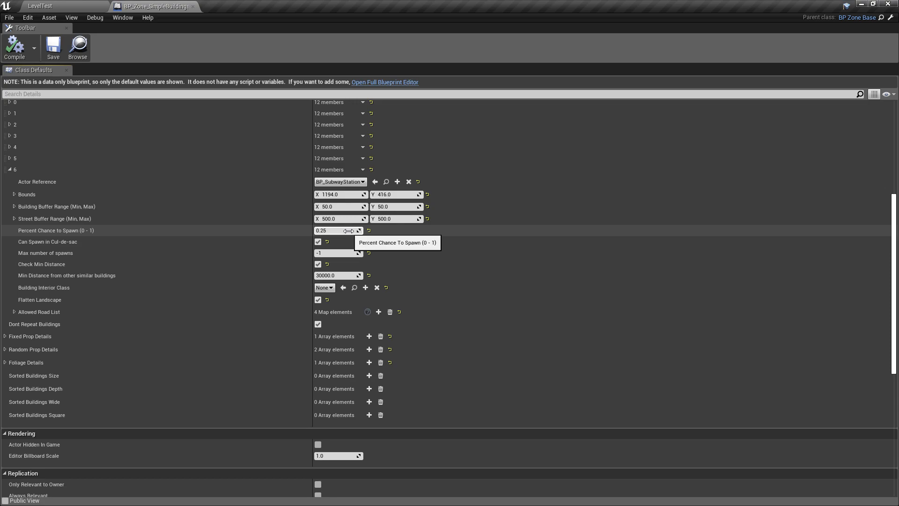
{"action": "mouse_move", "coordinate": [321, 250]}
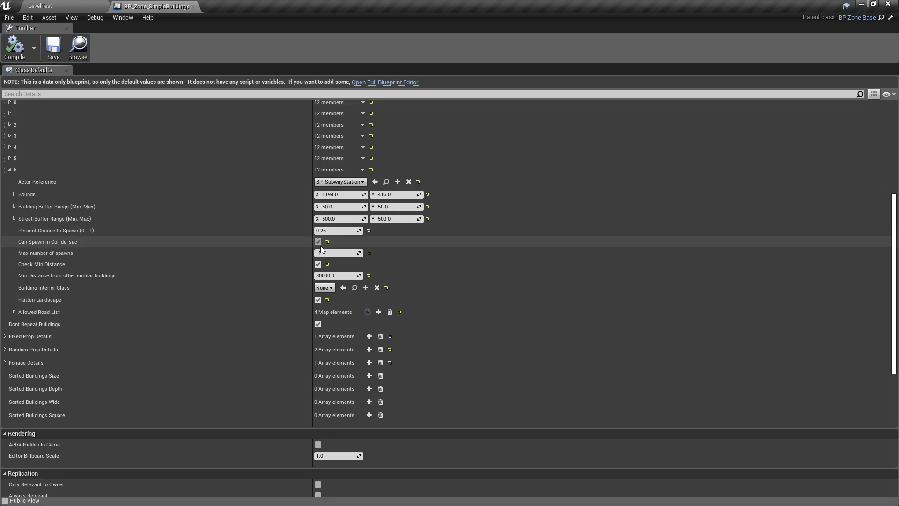
{"action": "mouse_move", "coordinate": [41, 264]}
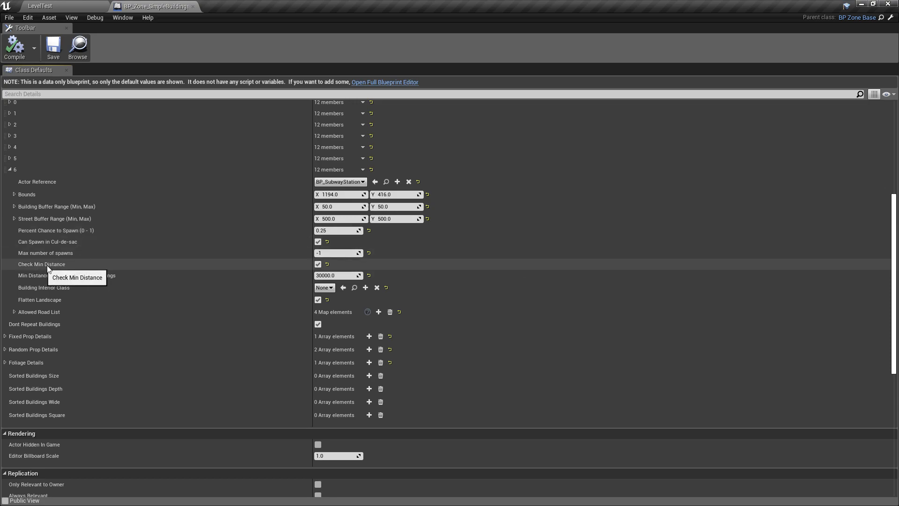
{"action": "mouse_move", "coordinate": [110, 264]}
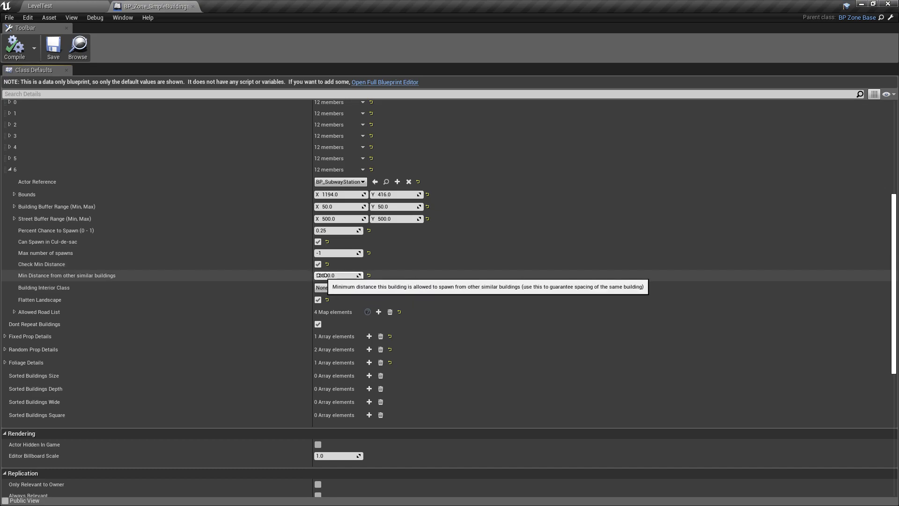
{"action": "type", "text": "30000.0"}
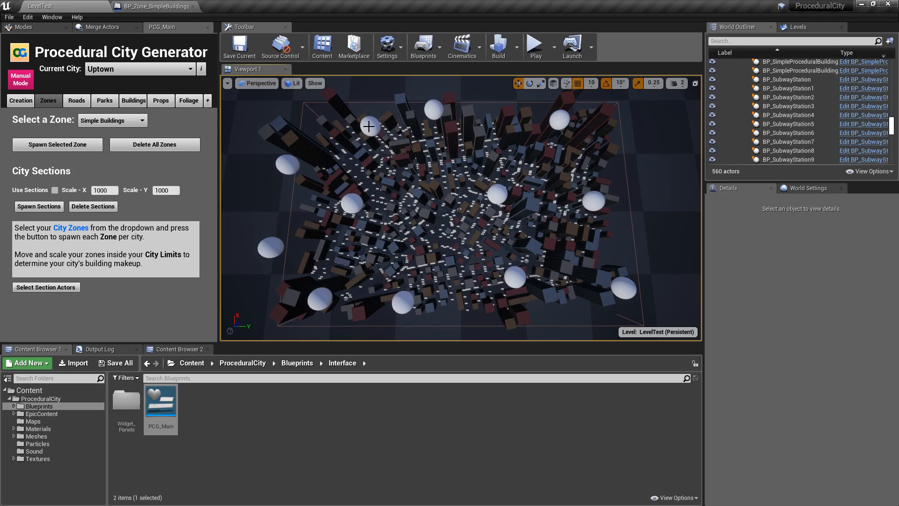
{"action": "left_click", "coordinate": [786, 99]}
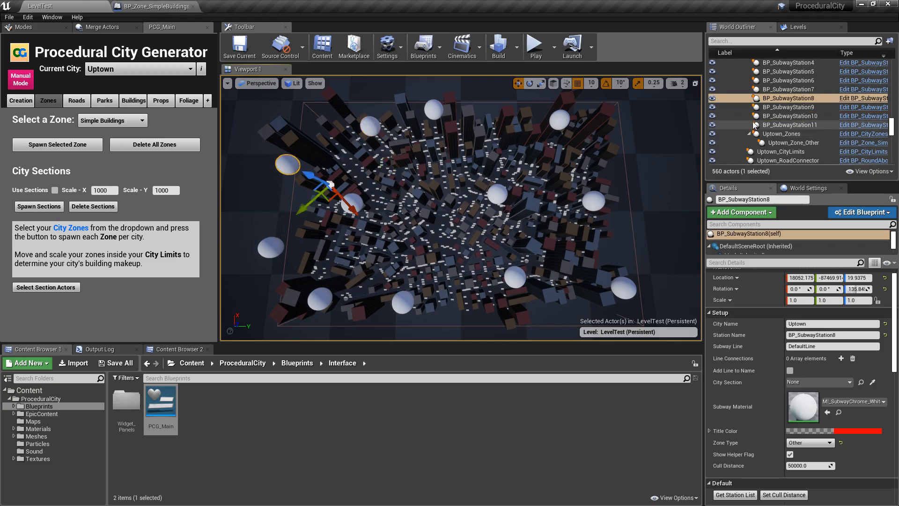
{"action": "left_click", "coordinate": [788, 107]}
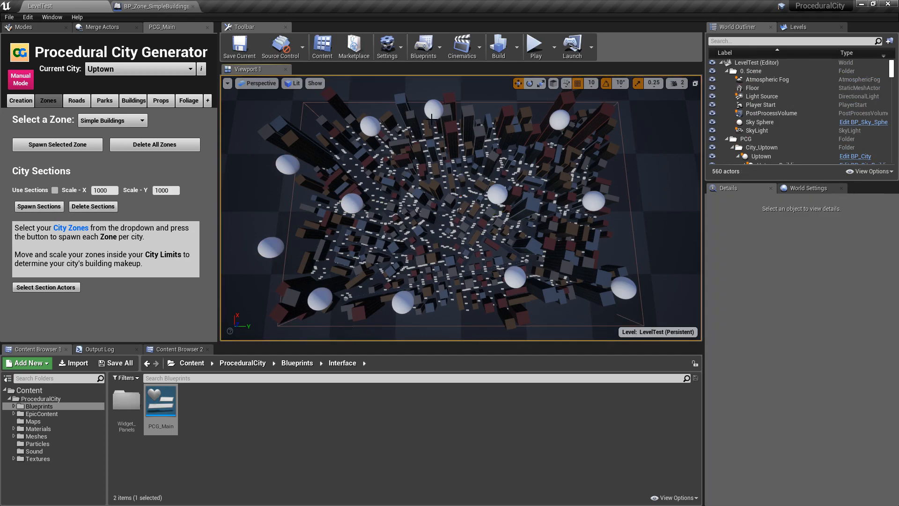
{"action": "mouse_move", "coordinate": [281, 170]}
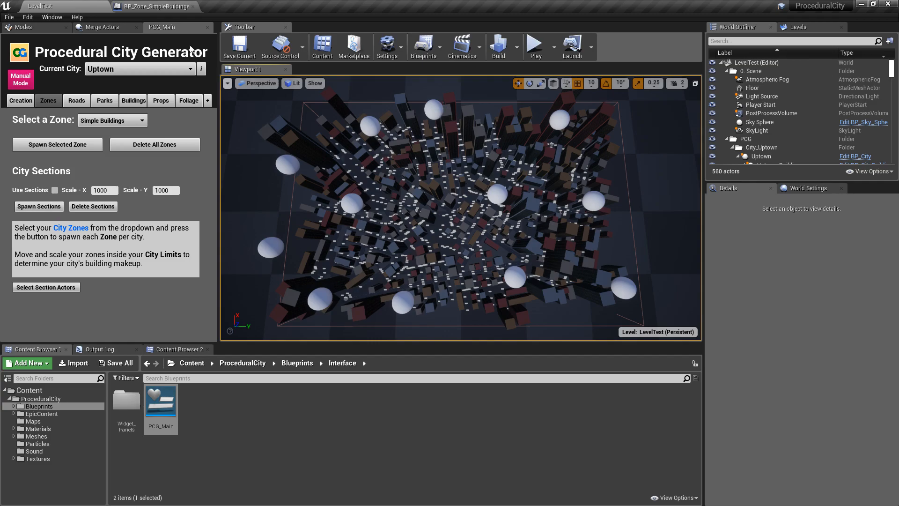
{"action": "left_click", "coordinate": [154, 7]}
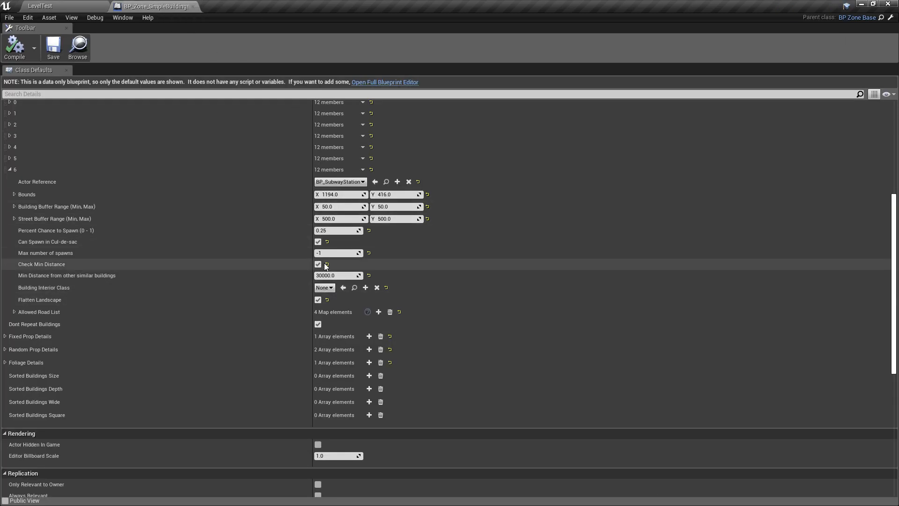
{"action": "mouse_move", "coordinate": [307, 266]}
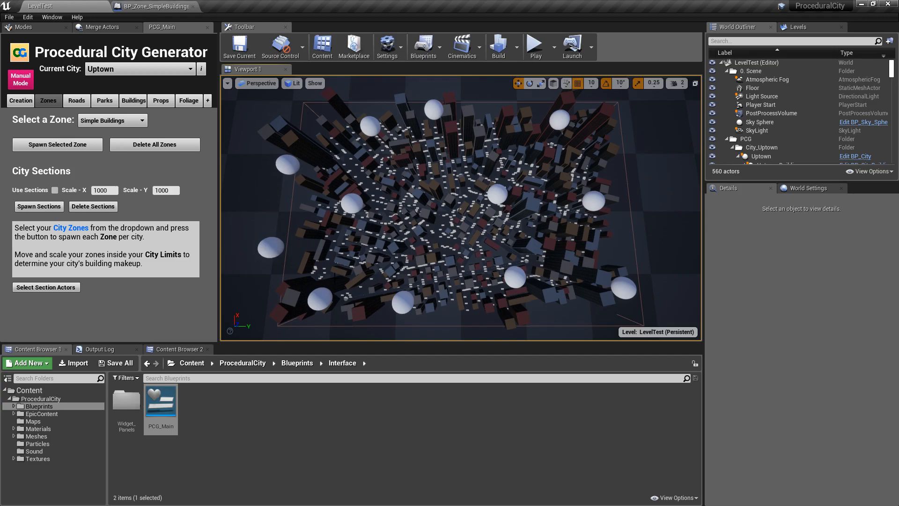
{"action": "left_click", "coordinate": [153, 7]}
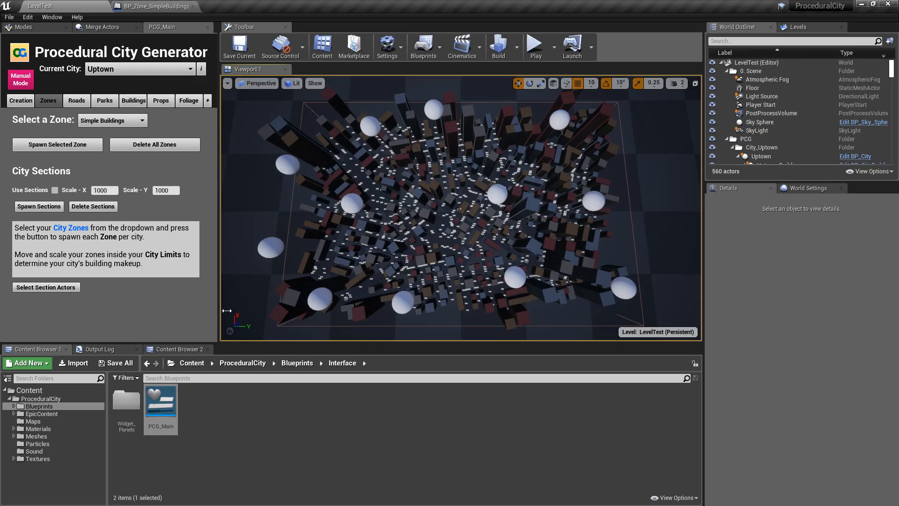
{"action": "mouse_move", "coordinate": [252, 240]}
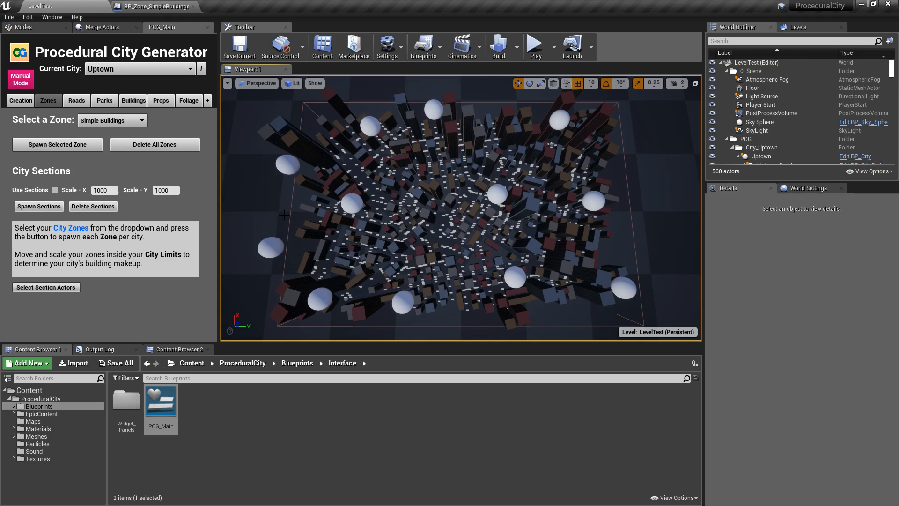
{"action": "mouse_move", "coordinate": [299, 203]}
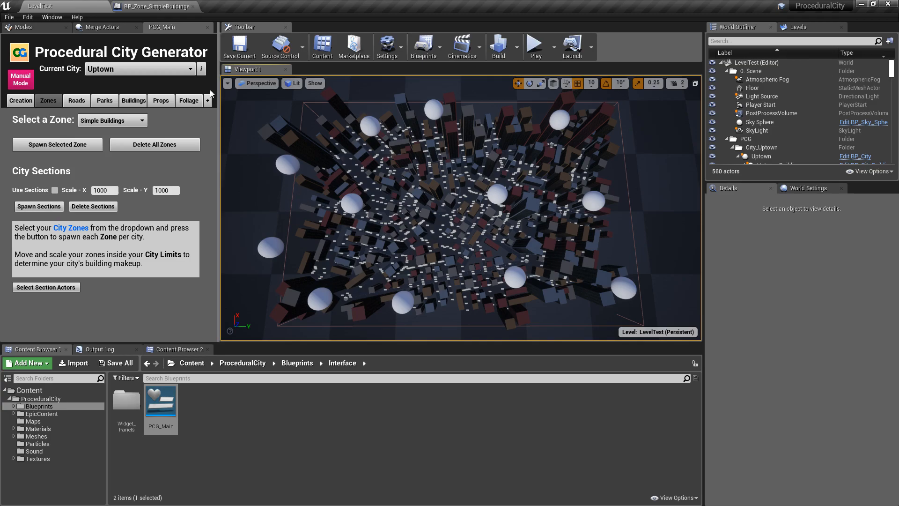
{"action": "left_click", "coordinate": [152, 5]}
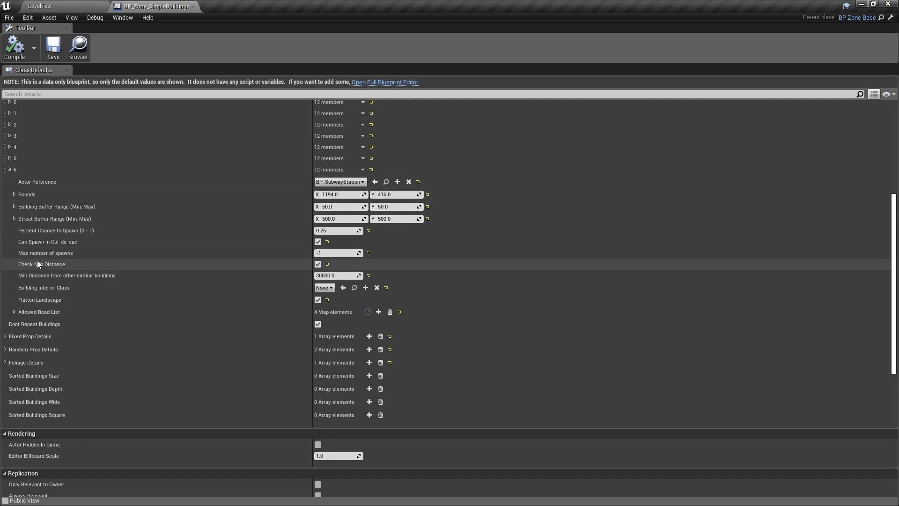
Return to the LevelTest city level to focus on a spawned subway station.
{"action": "left_click", "coordinate": [40, 5]}
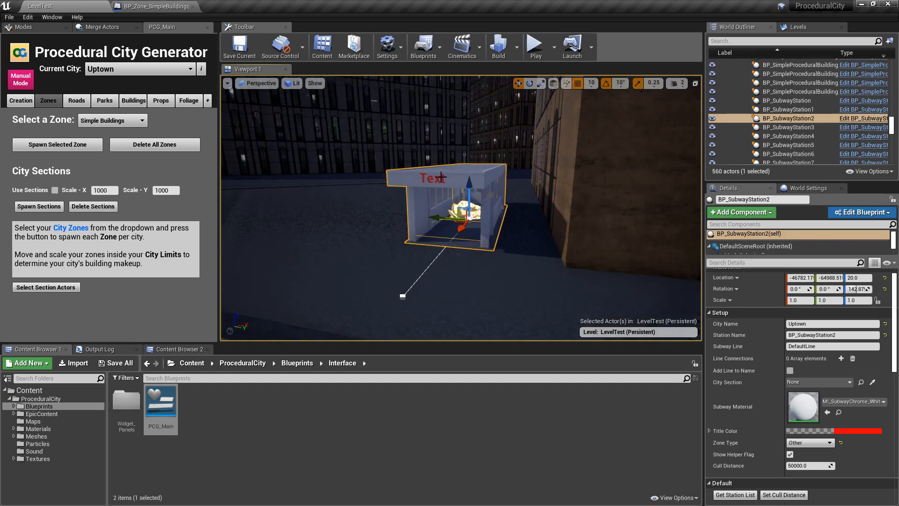
{"action": "mouse_move", "coordinate": [475, 167]}
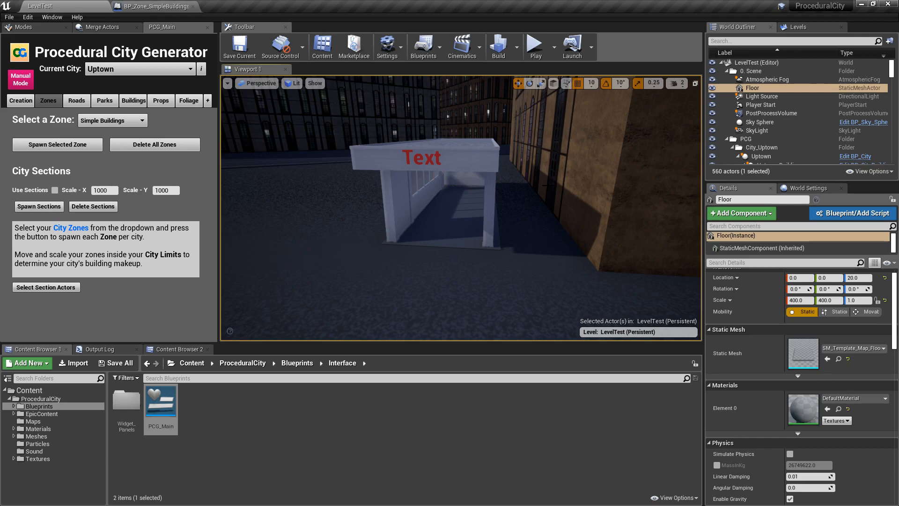
{"action": "mouse_move", "coordinate": [468, 158]}
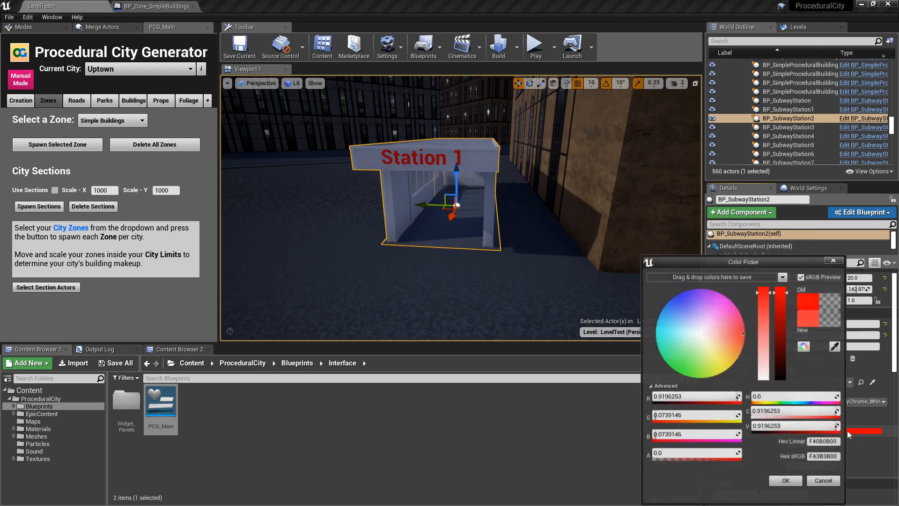
Keep the red Title Color for Station 1 and confirm the colour picker.
{"action": "left_click", "coordinate": [675, 361]}
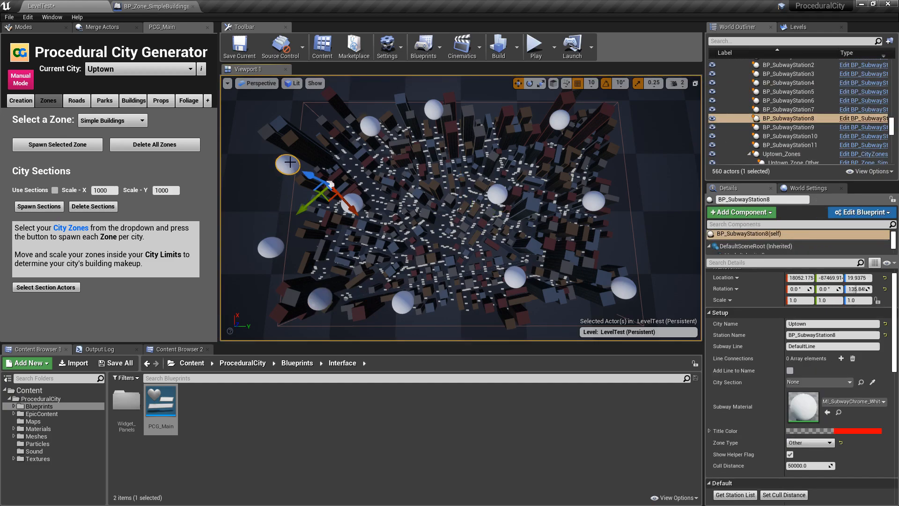
{"action": "mouse_move", "coordinate": [272, 251]}
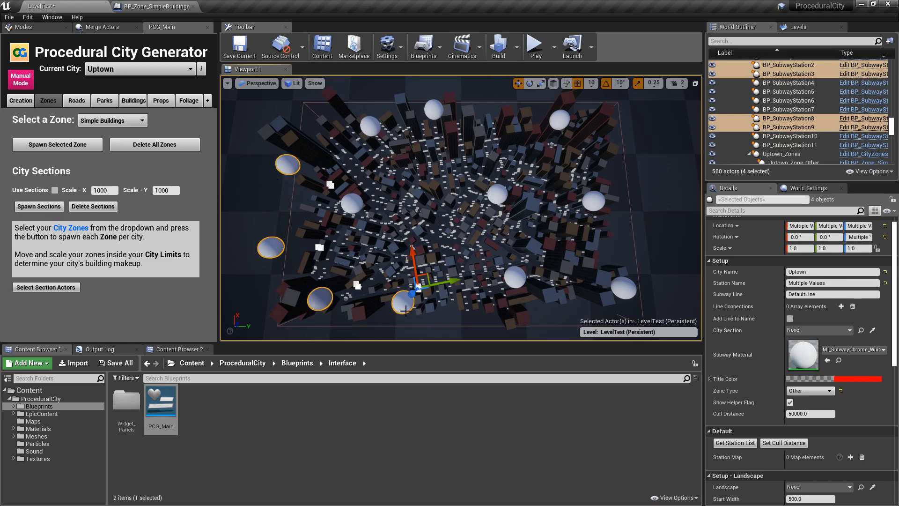
{"action": "mouse_move", "coordinate": [729, 282]}
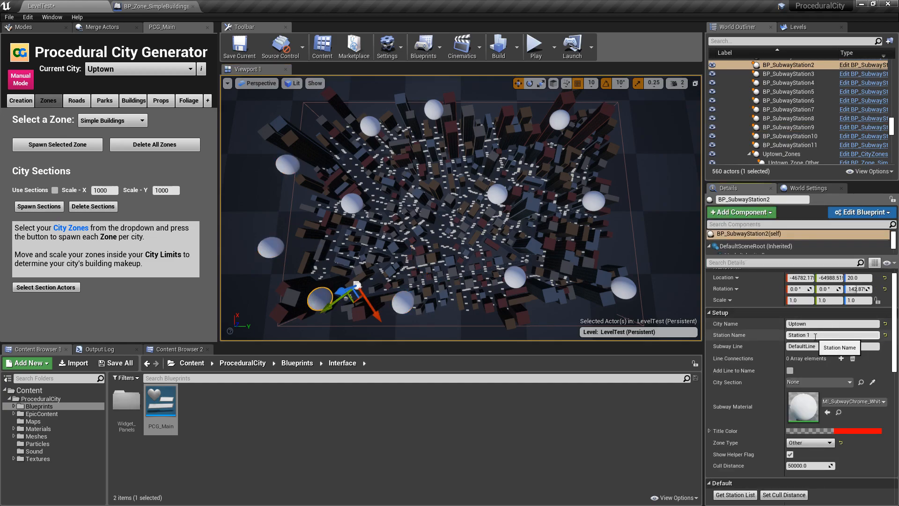
Name the first two selected subway stations Station 2 and Station 1.
{"action": "type", "text": "Station 2"}
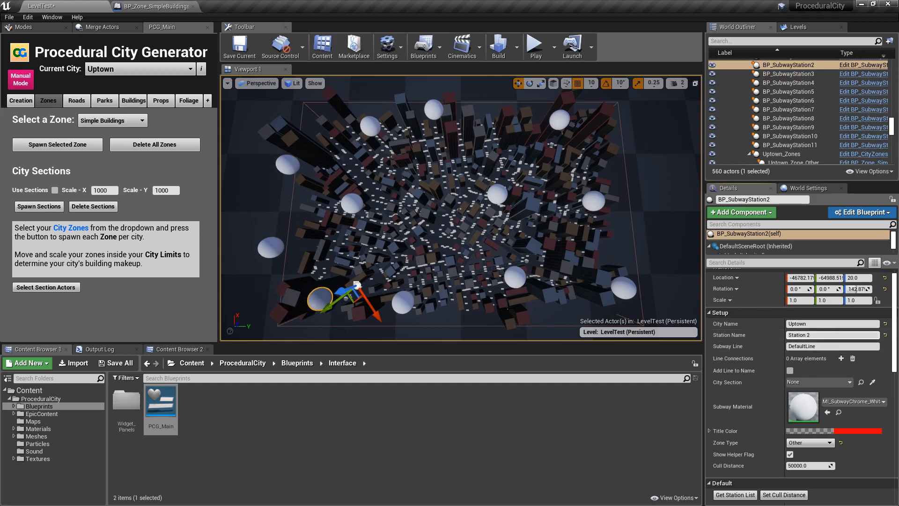
{"action": "left_click", "coordinate": [790, 73]}
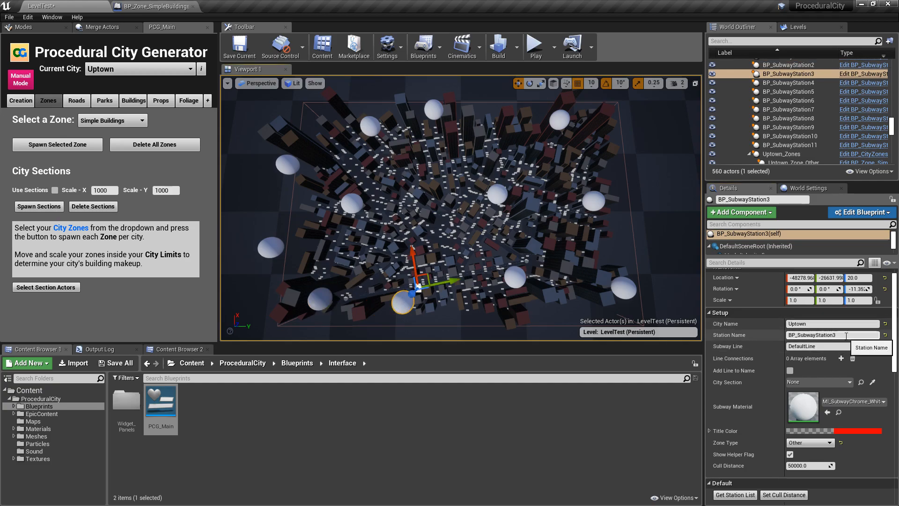
{"action": "type", "text": "Station 1"}
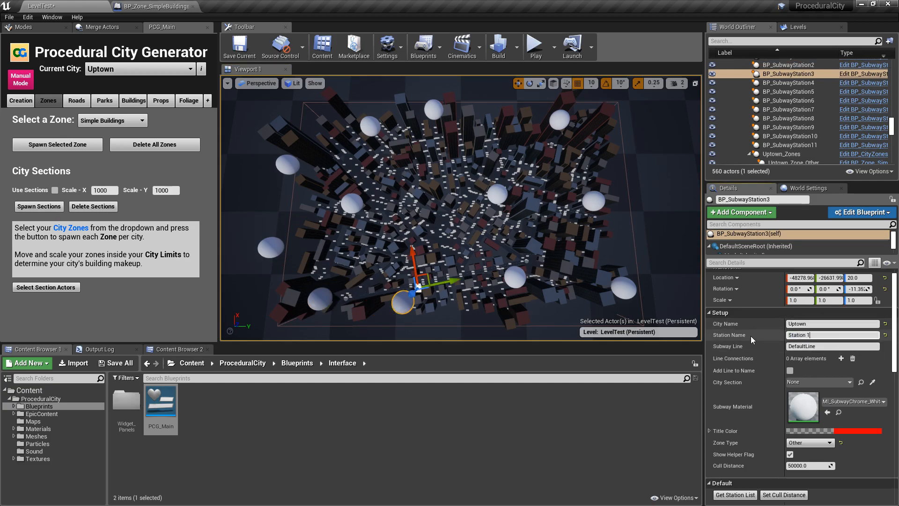
Name the lower-left and left-edge subway stations Station 3 and Station 4.
{"action": "left_click", "coordinate": [788, 64]}
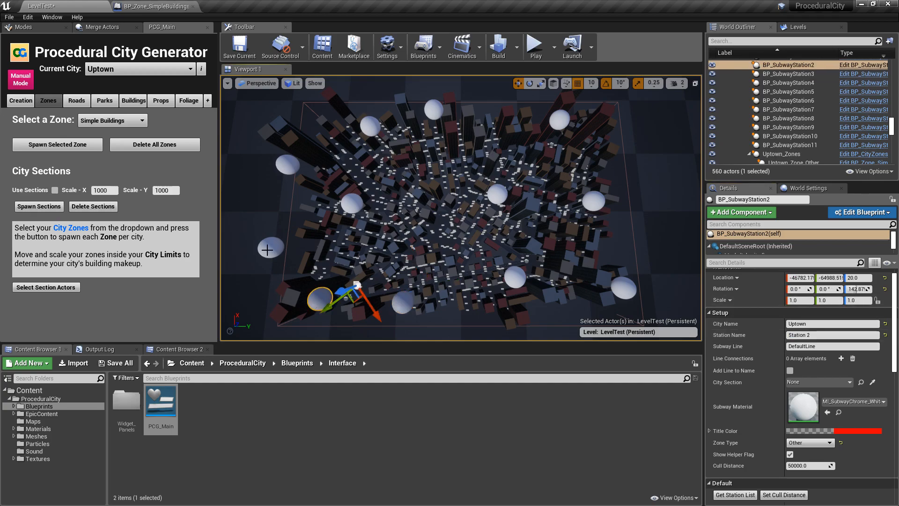
{"action": "left_click", "coordinate": [791, 127]}
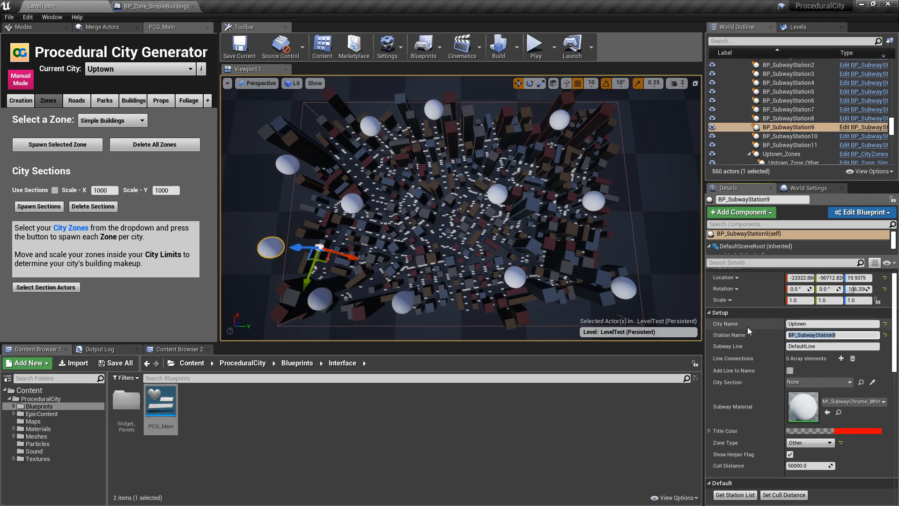
{"action": "type", "text": "Station 3"}
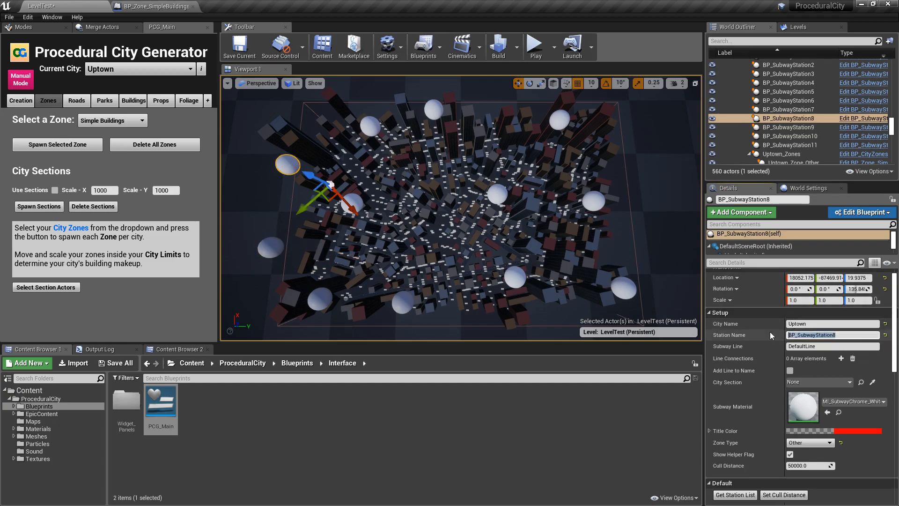
{"action": "type", "text": "Station 4"}
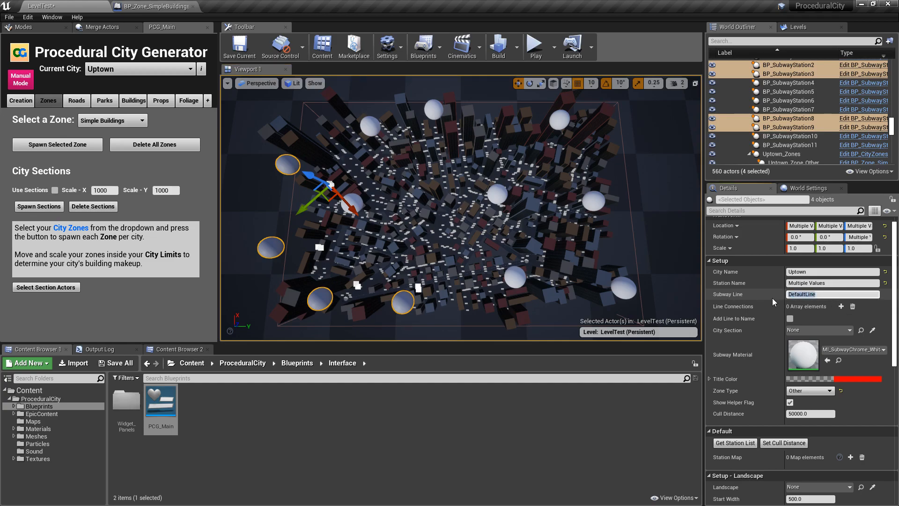
Set the four selected stations' shared Subway Line to Blue Line.
{"action": "left_click", "coordinate": [831, 294]}
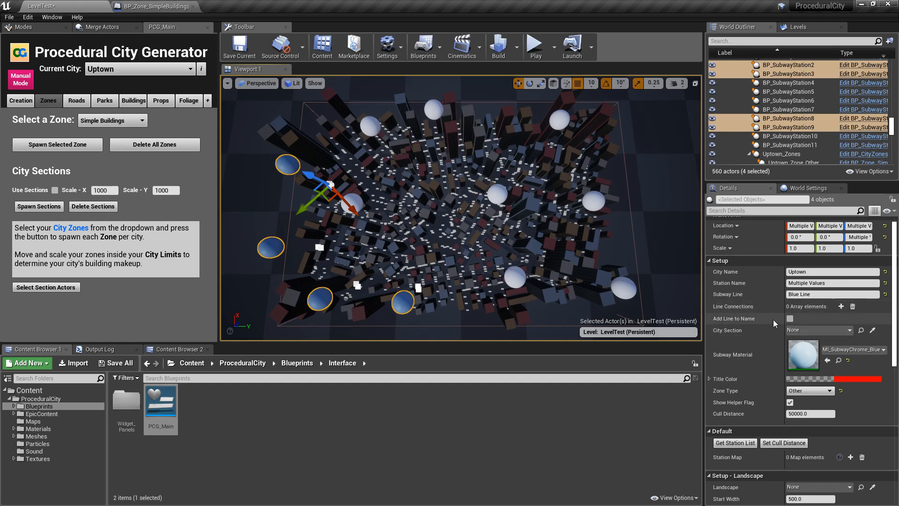
{"action": "mouse_move", "coordinate": [735, 442]}
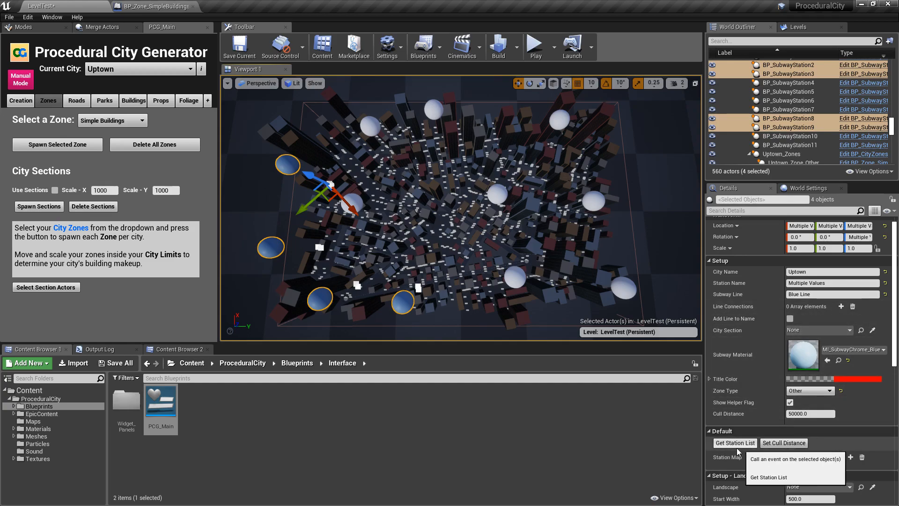
Run Get Station List for the blue stations and check the three Blue Line entries in Station Map.
{"action": "left_click", "coordinate": [735, 443]}
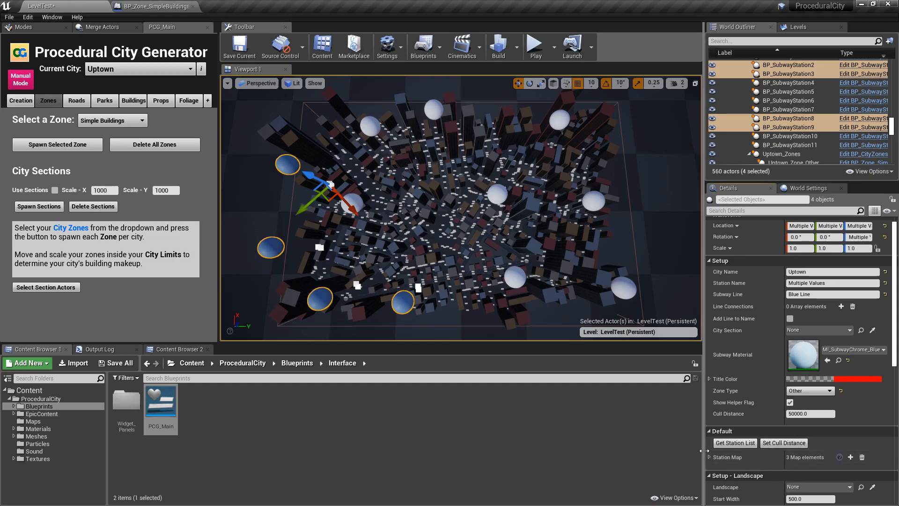
{"action": "mouse_move", "coordinate": [736, 294]}
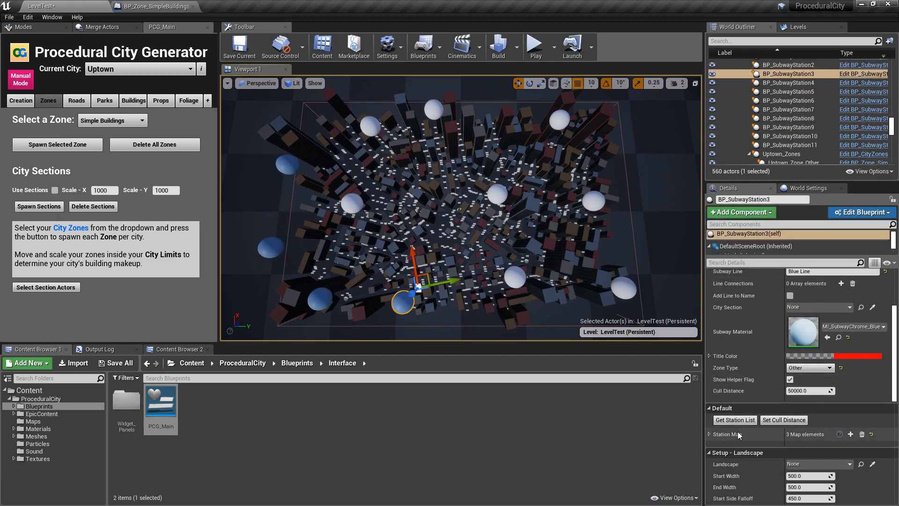
{"action": "left_click", "coordinate": [709, 434]}
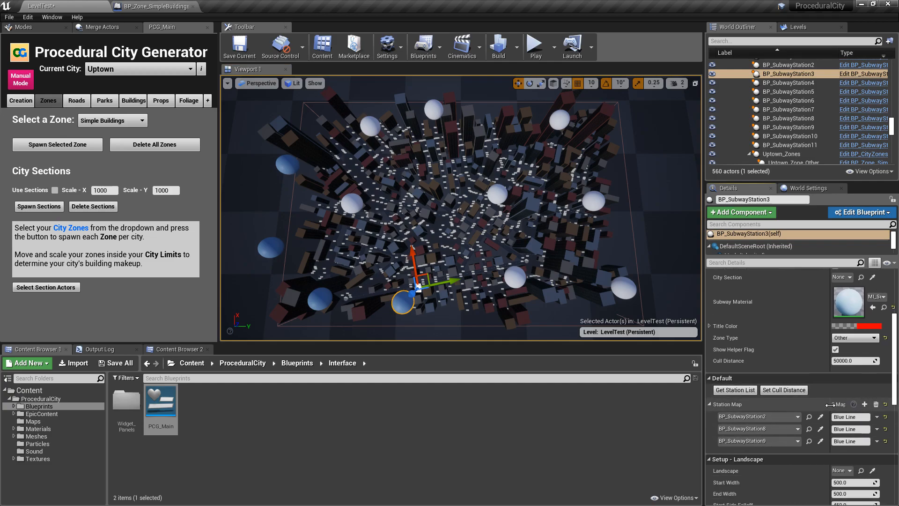
{"action": "mouse_move", "coordinate": [759, 431]}
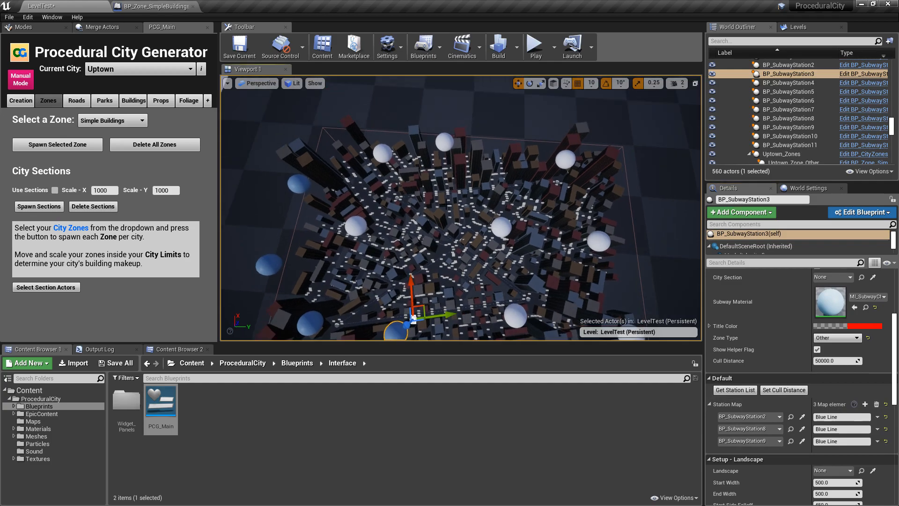
{"action": "left_click", "coordinate": [547, 46]}
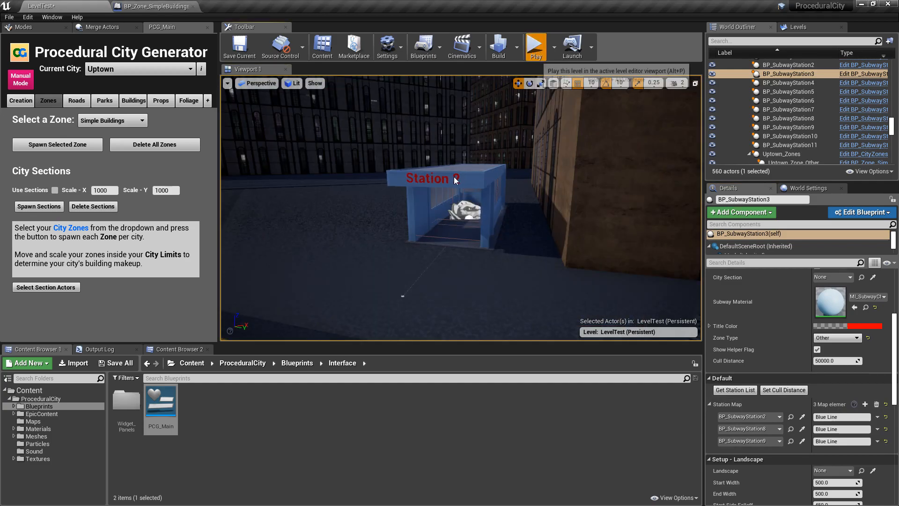
{"action": "left_click", "coordinate": [534, 46]}
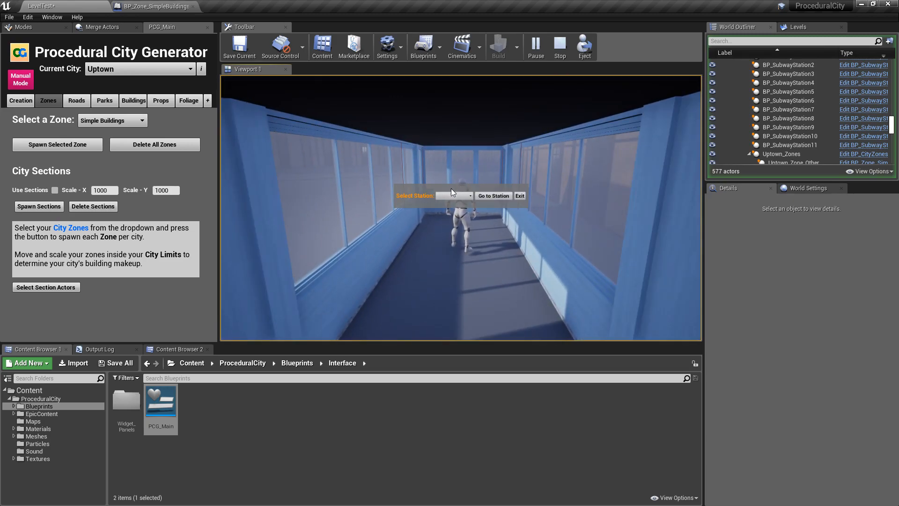
{"action": "left_click", "coordinate": [454, 196]}
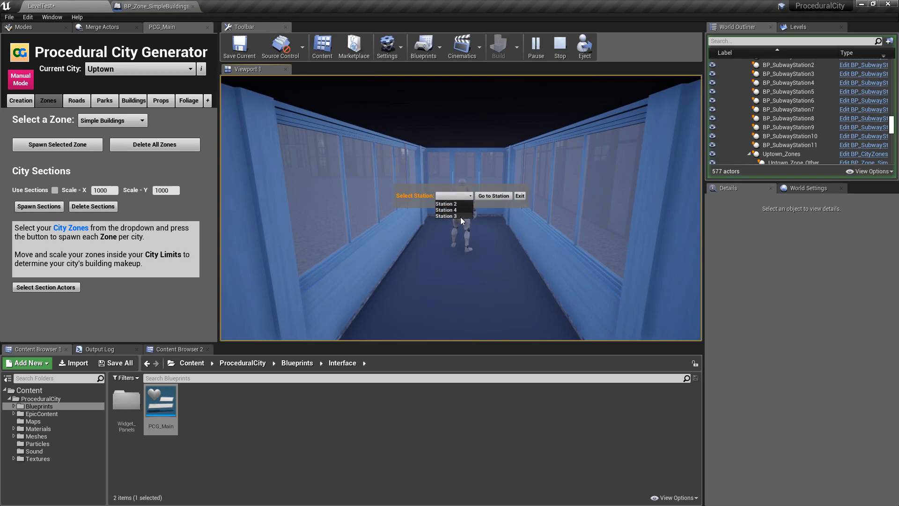
{"action": "left_click", "coordinate": [446, 210]}
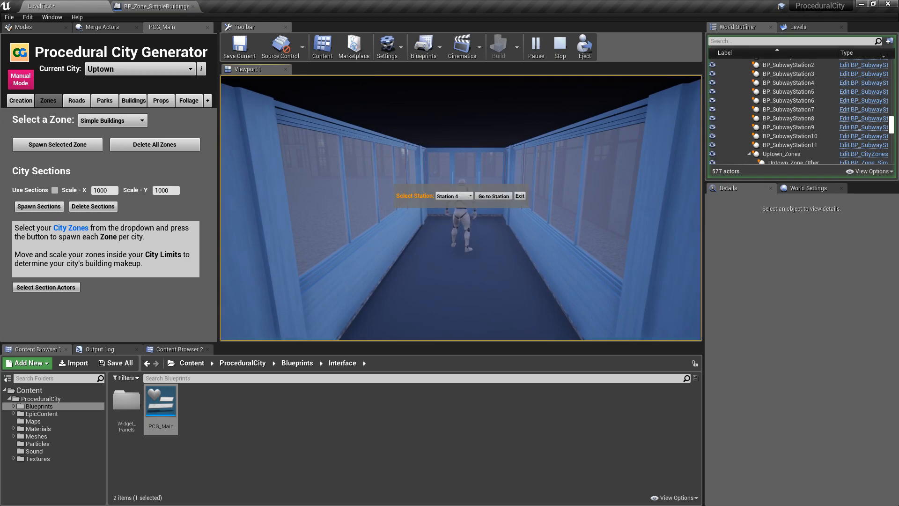
{"action": "left_click", "coordinate": [492, 196]}
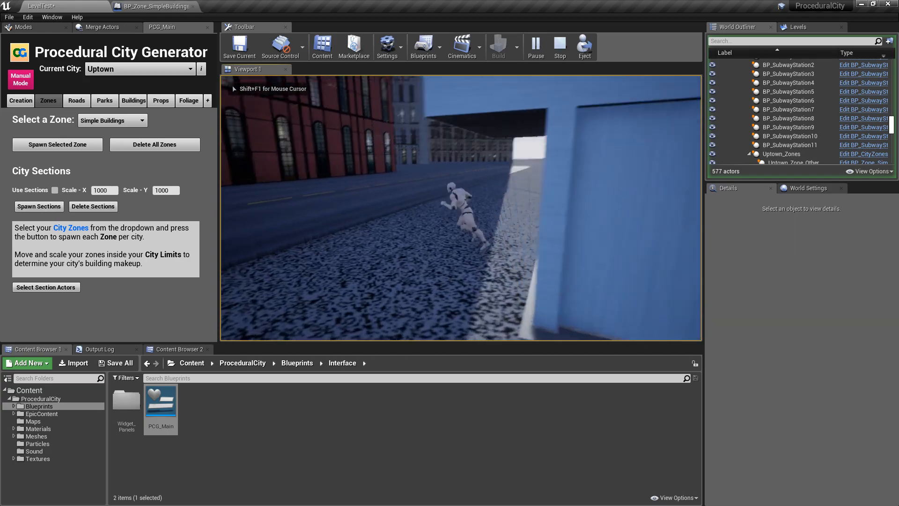
{"action": "left_click", "coordinate": [558, 46]}
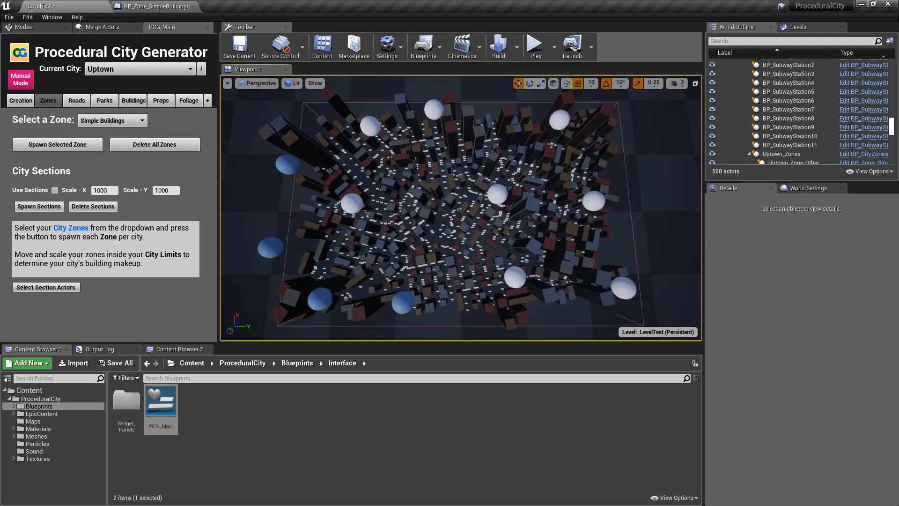
Name the station near the city's top Station 6 and select the next one to rename.
{"action": "left_click", "coordinate": [367, 201]}
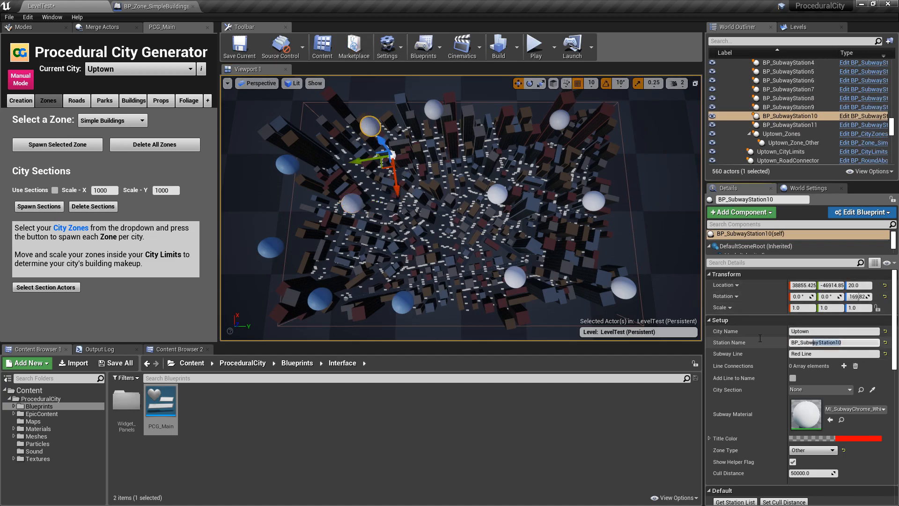
{"action": "type", "text": "Station 6"}
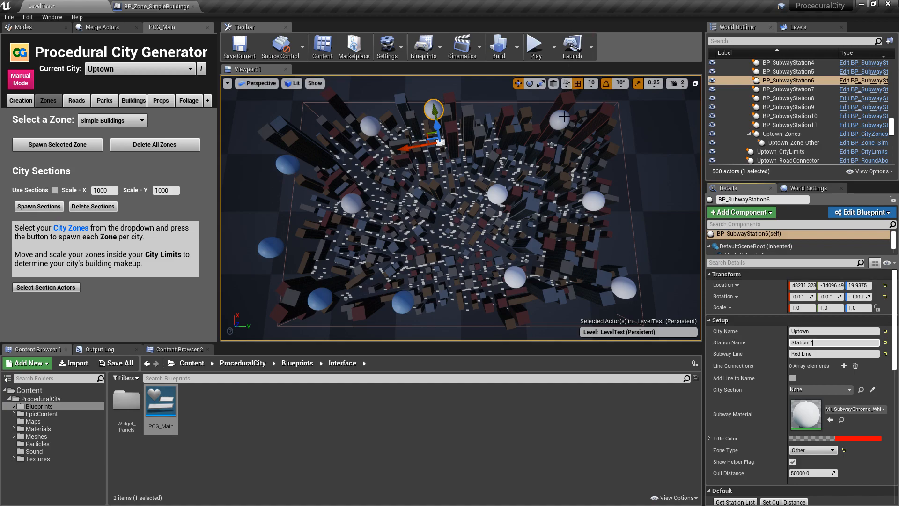
{"action": "left_click", "coordinate": [785, 115]}
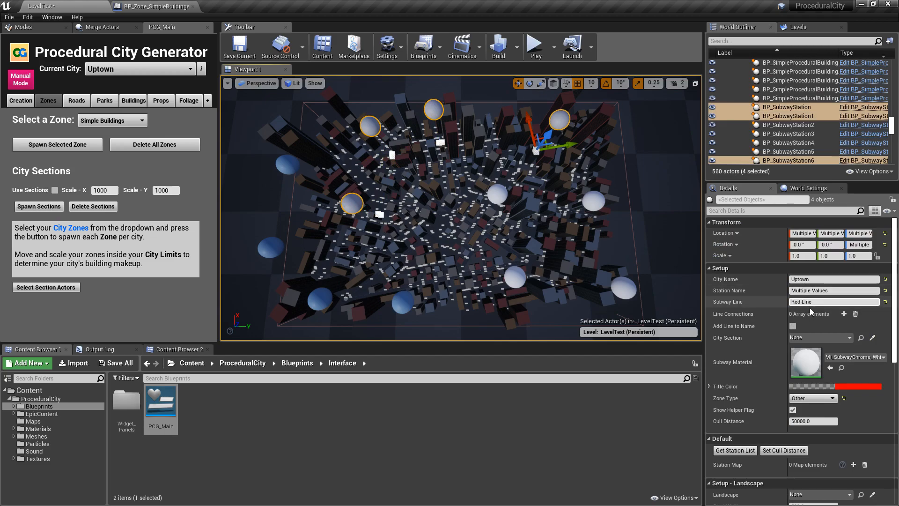
Give the Red Line stations the MI_SubwayChrome_Red material and white title text.
{"action": "left_click", "coordinate": [805, 361]}
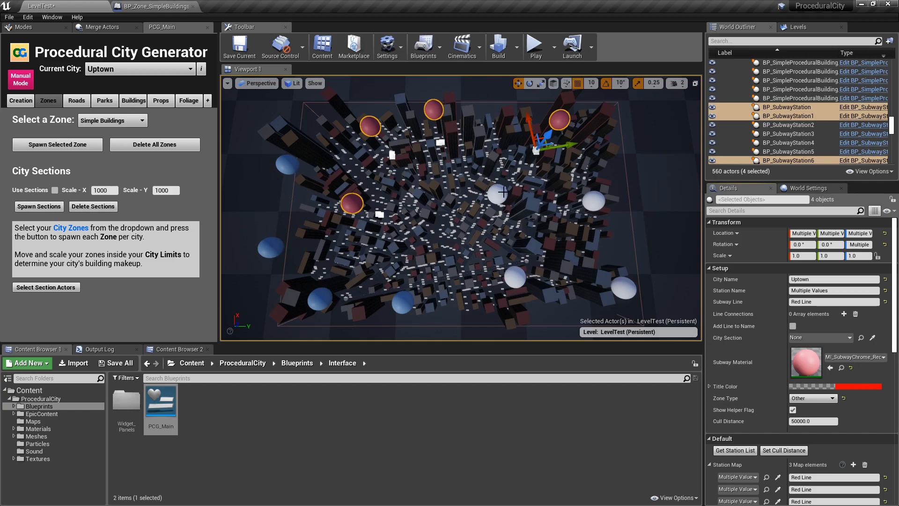
{"action": "mouse_move", "coordinate": [262, 179]}
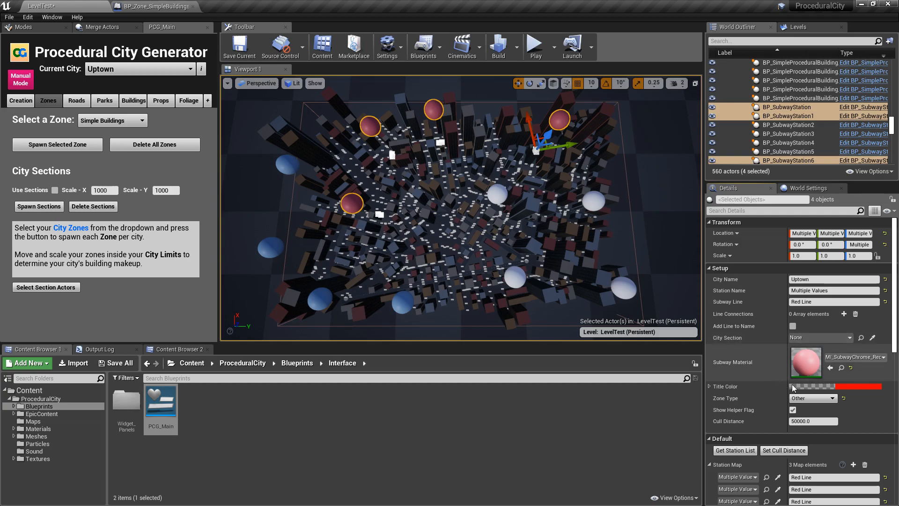
{"action": "left_click", "coordinate": [834, 387]}
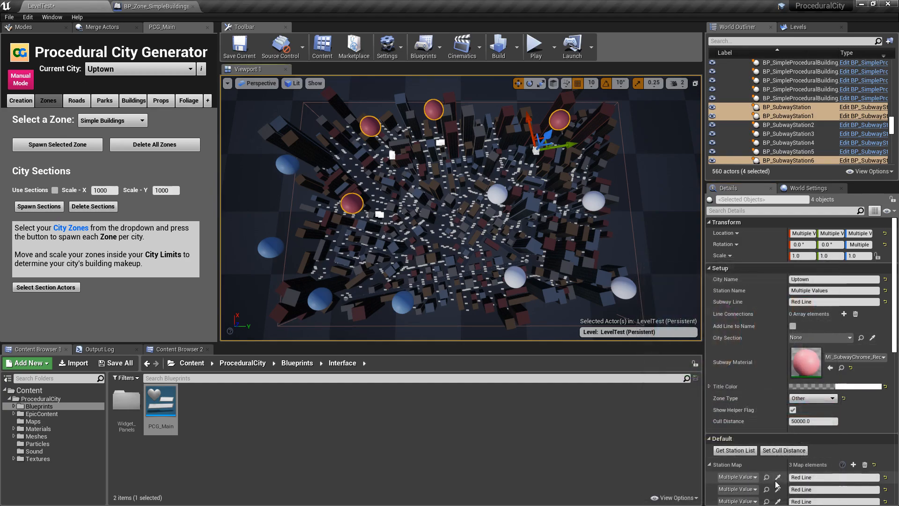
Save the LevelTest level through Save All.
{"action": "left_click", "coordinate": [117, 363]}
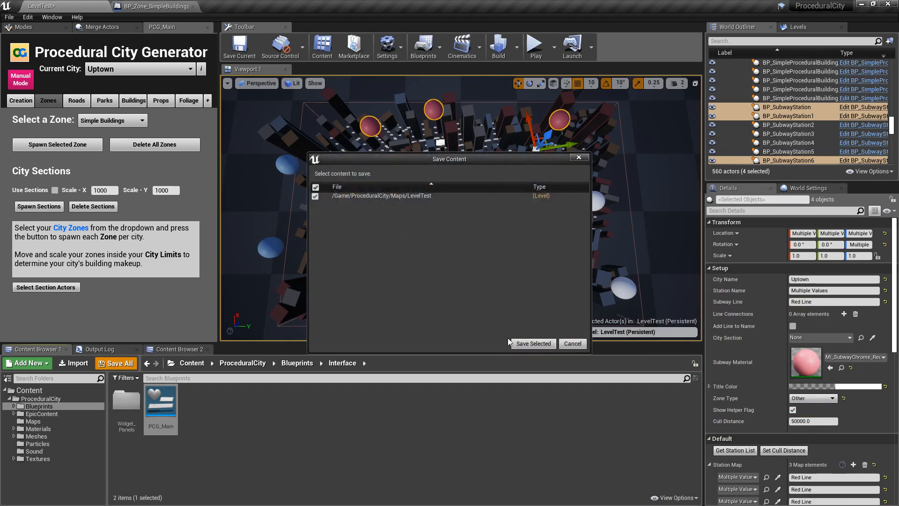
{"action": "left_click", "coordinate": [532, 343]}
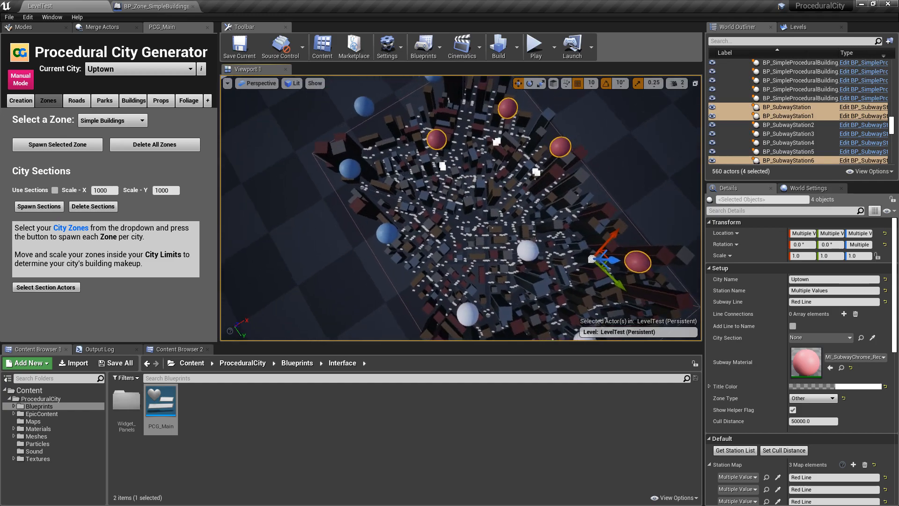
{"action": "left_click", "coordinate": [681, 83]}
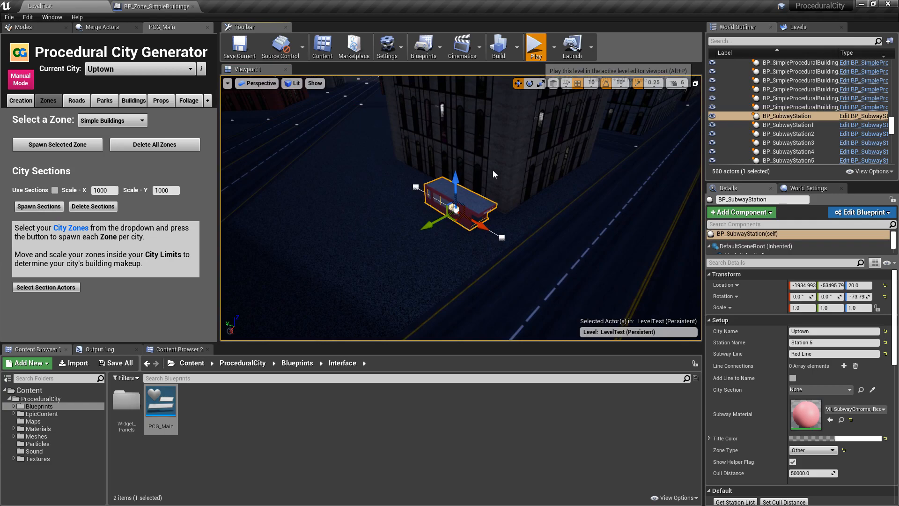
{"action": "left_click", "coordinate": [534, 46]}
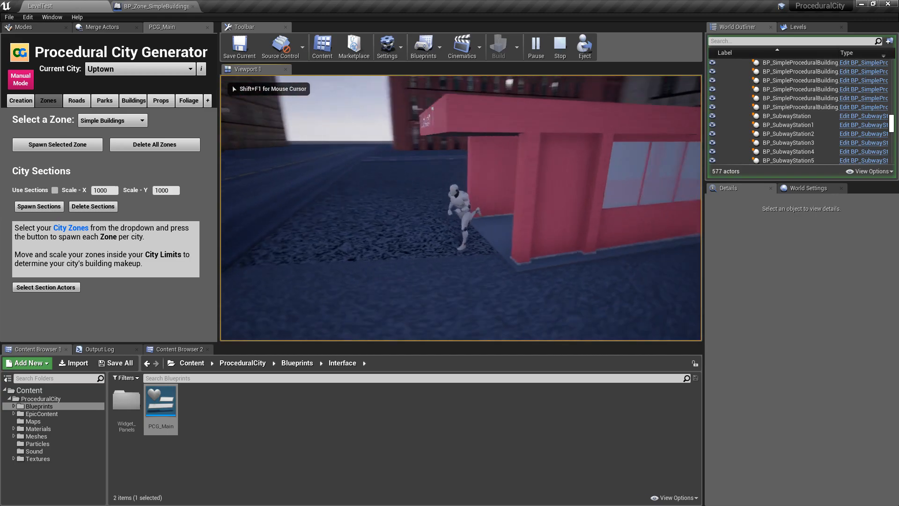
{"action": "left_click", "coordinate": [558, 47]}
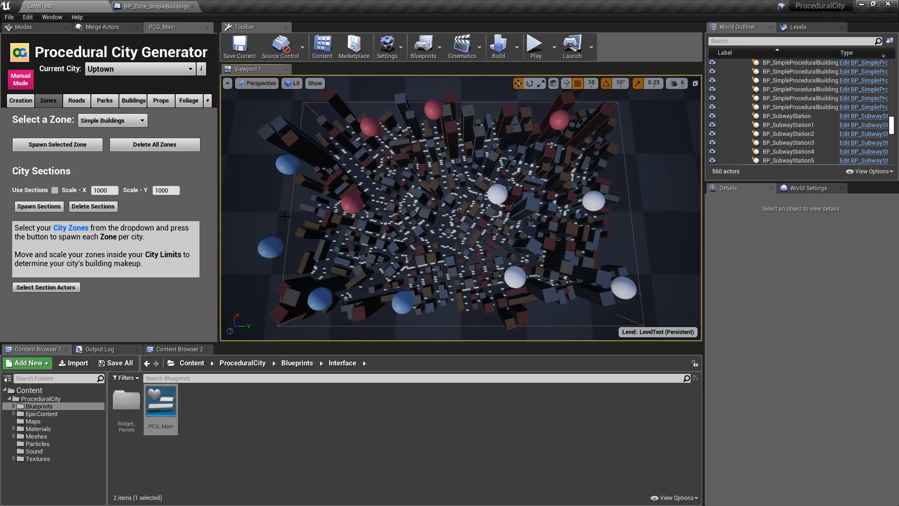
{"action": "mouse_move", "coordinate": [297, 165]}
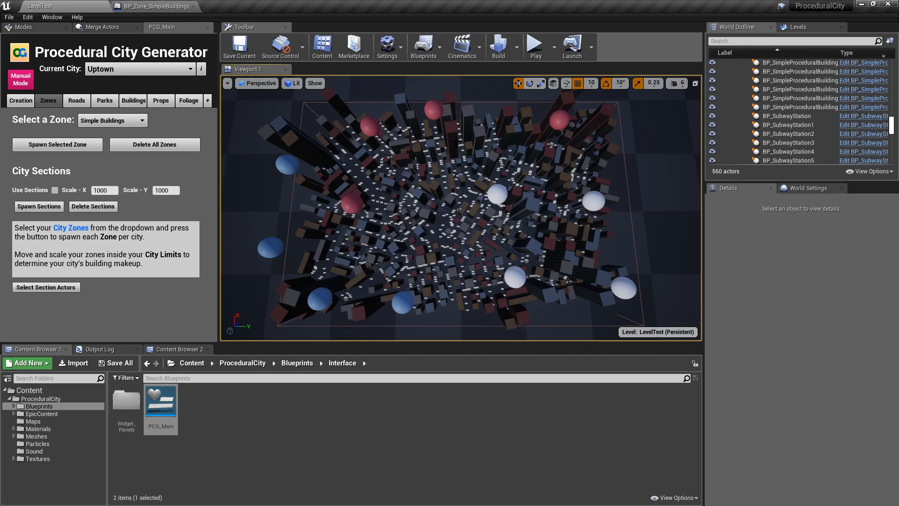
{"action": "mouse_move", "coordinate": [289, 165]}
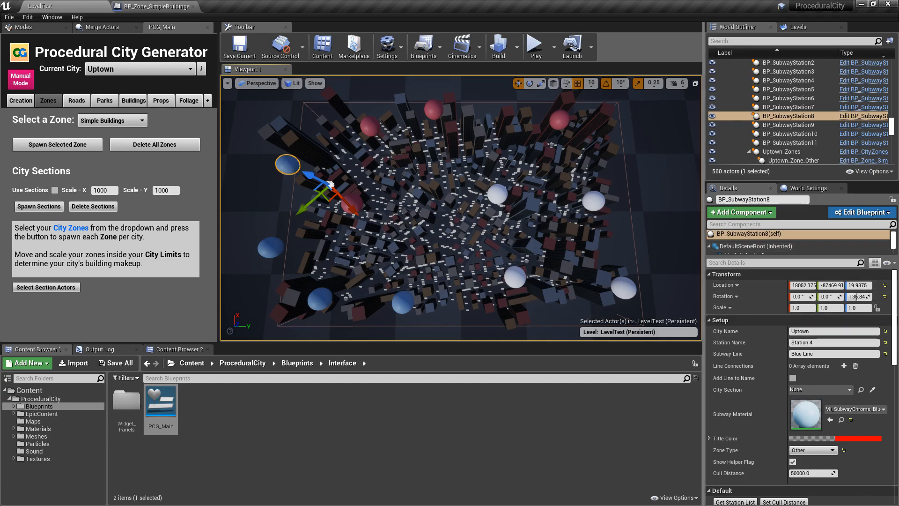
Add a Line Connections element to red-line Station 5 and set it to Blue Line.
{"action": "left_click", "coordinate": [787, 116]}
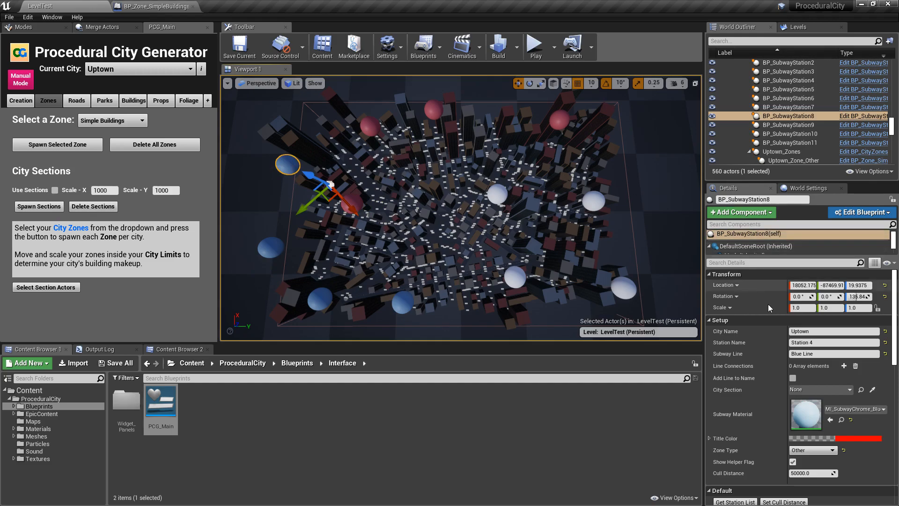
{"action": "mouse_move", "coordinate": [843, 366]}
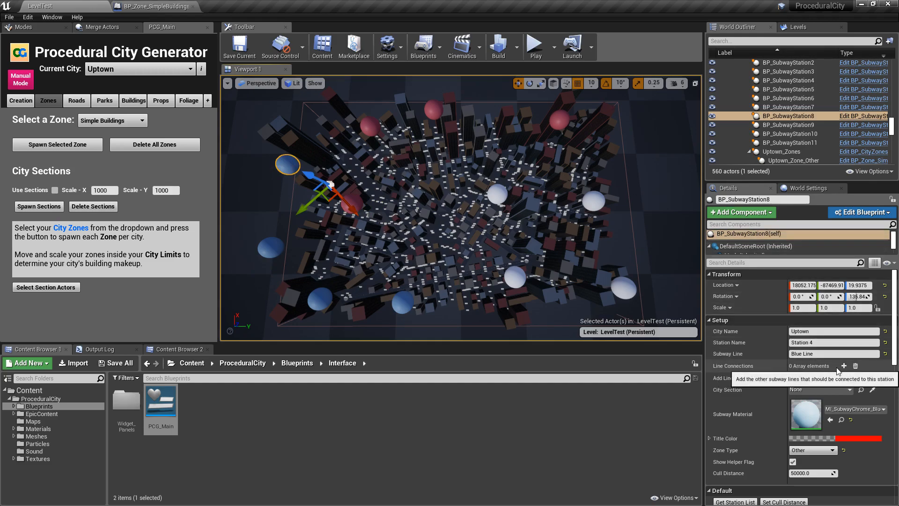
{"action": "left_click", "coordinate": [842, 366]}
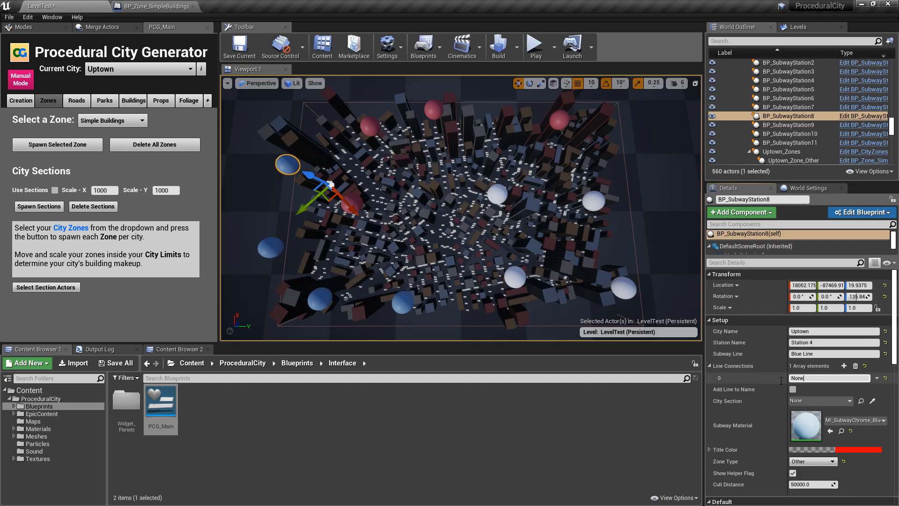
{"action": "left_click", "coordinate": [829, 378]}
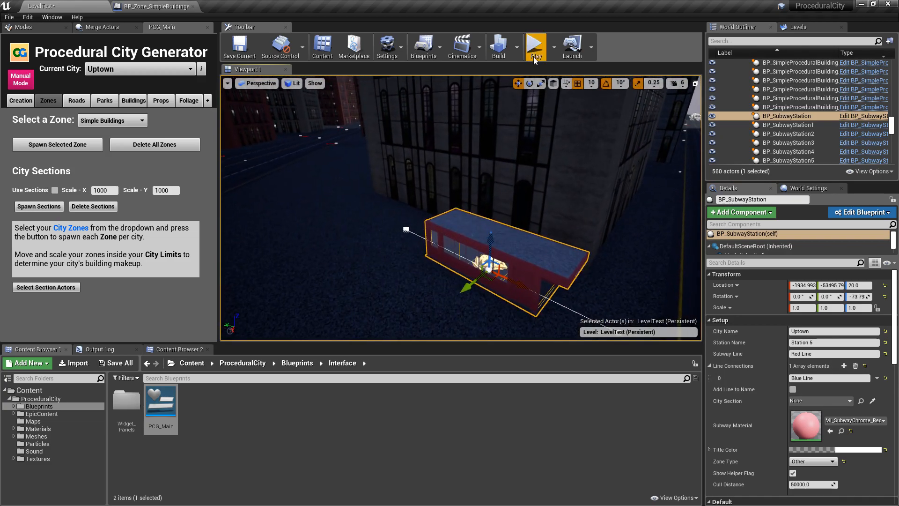
{"action": "mouse_move", "coordinate": [534, 56]}
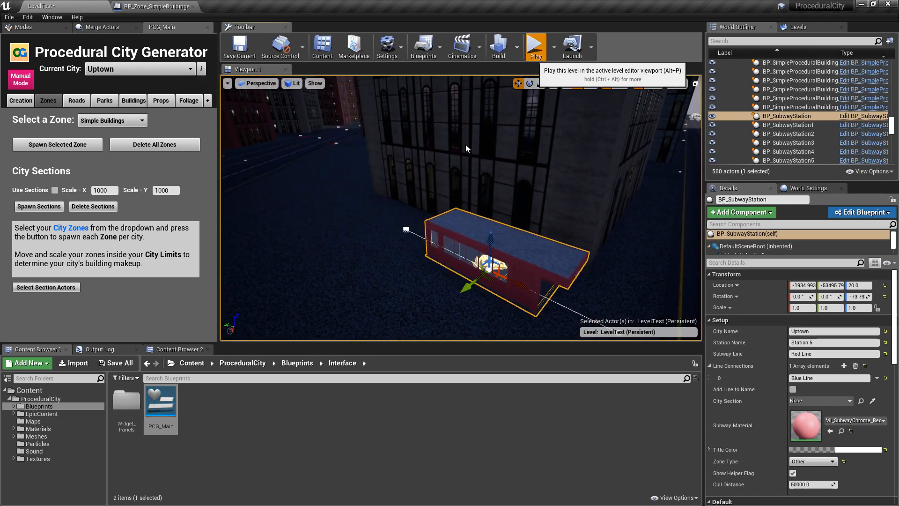
{"action": "left_click", "coordinate": [535, 46]}
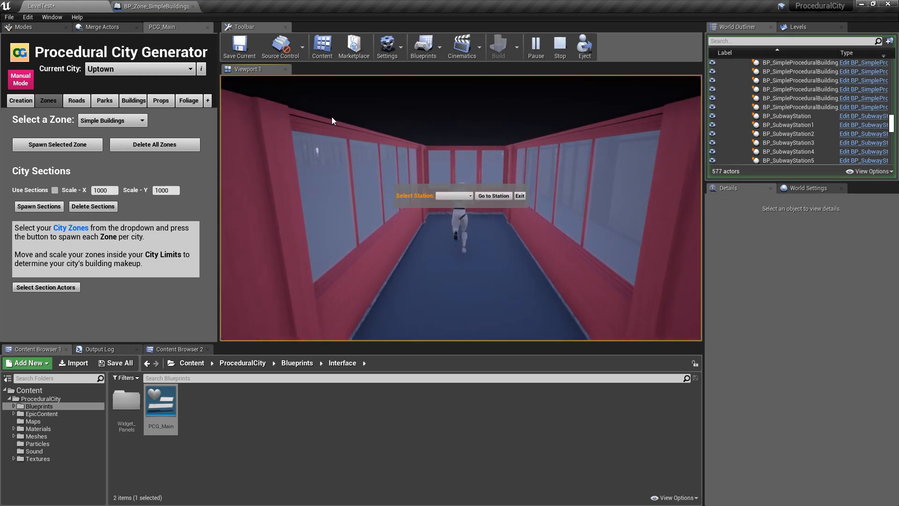
{"action": "left_click", "coordinate": [453, 195]}
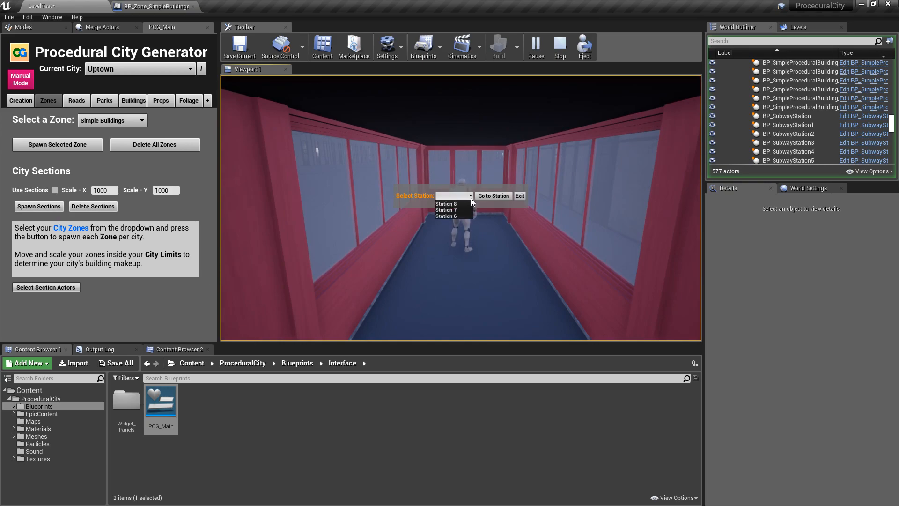
{"action": "left_click", "coordinate": [558, 47]}
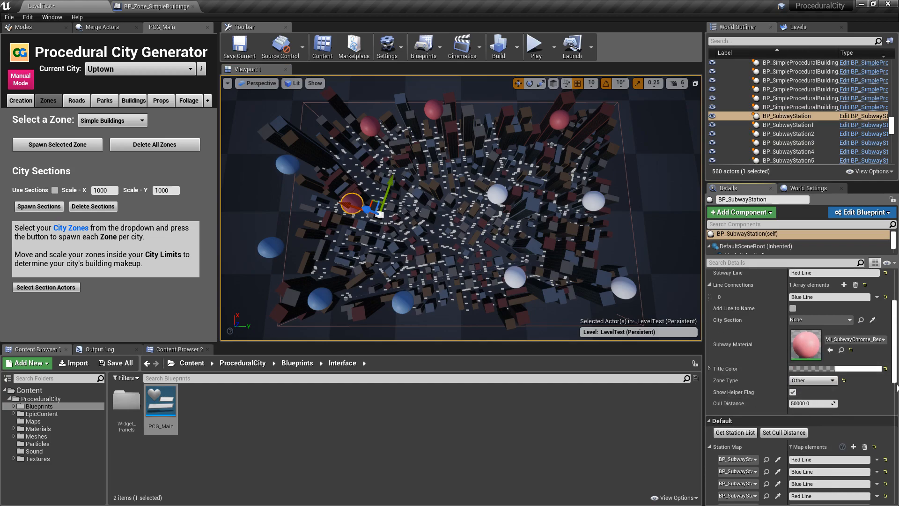
Refresh Station 4's station list so it shows all seven red and blue stations.
{"action": "scroll", "scroll_direction": "down", "scroll_amount": 3}
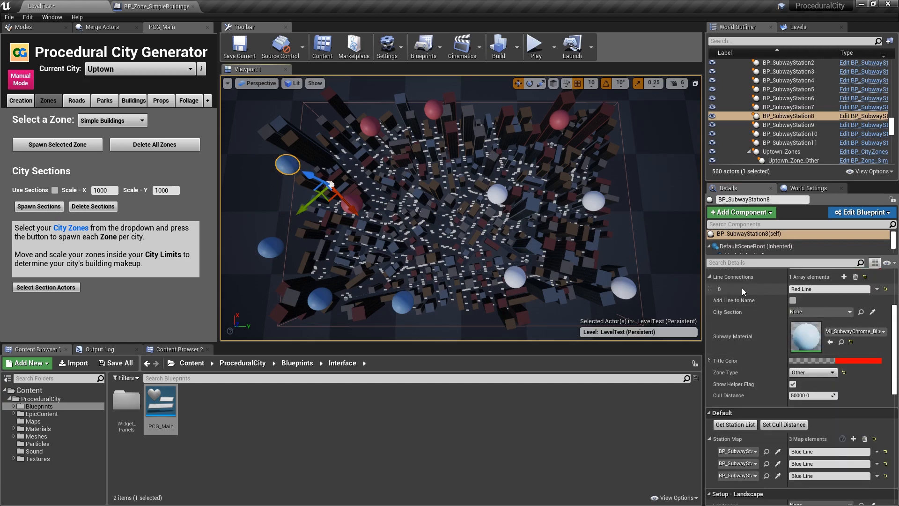
{"action": "left_click", "coordinate": [734, 424]}
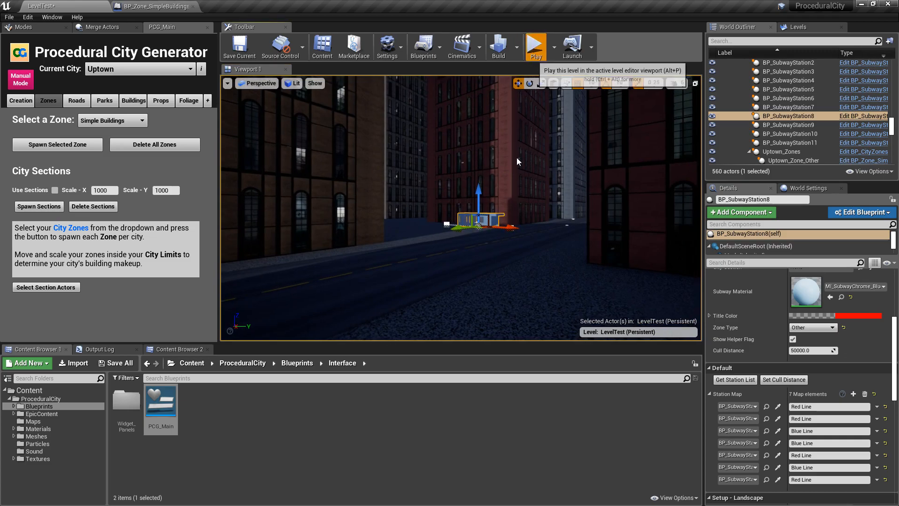
{"action": "left_click", "coordinate": [534, 47]}
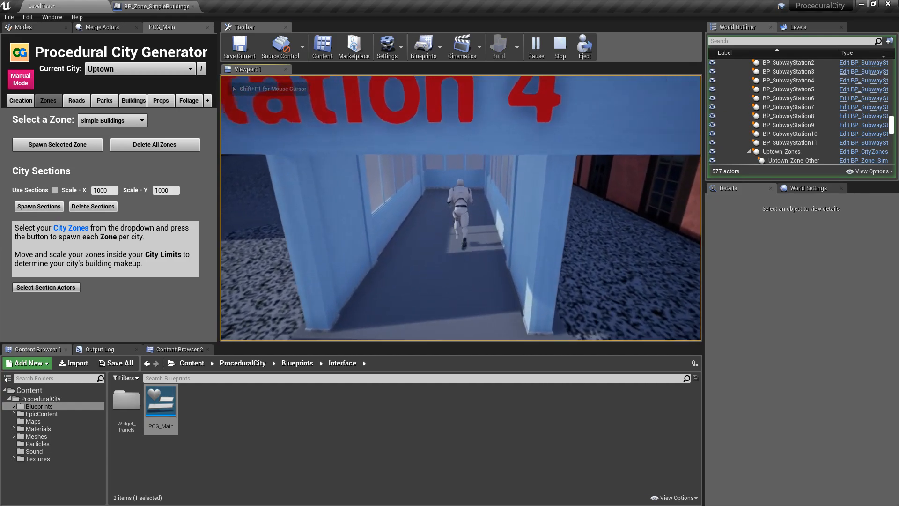
{"action": "left_click", "coordinate": [453, 196]}
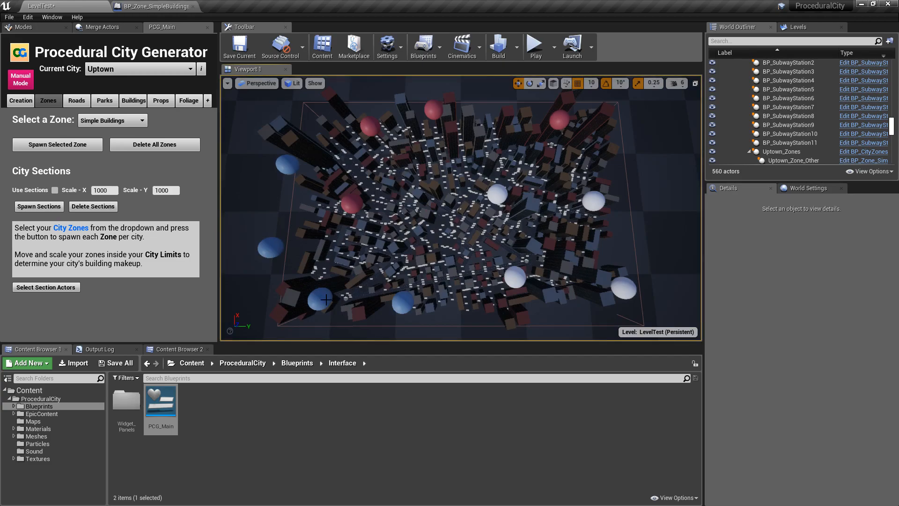
{"action": "left_click", "coordinate": [534, 46]}
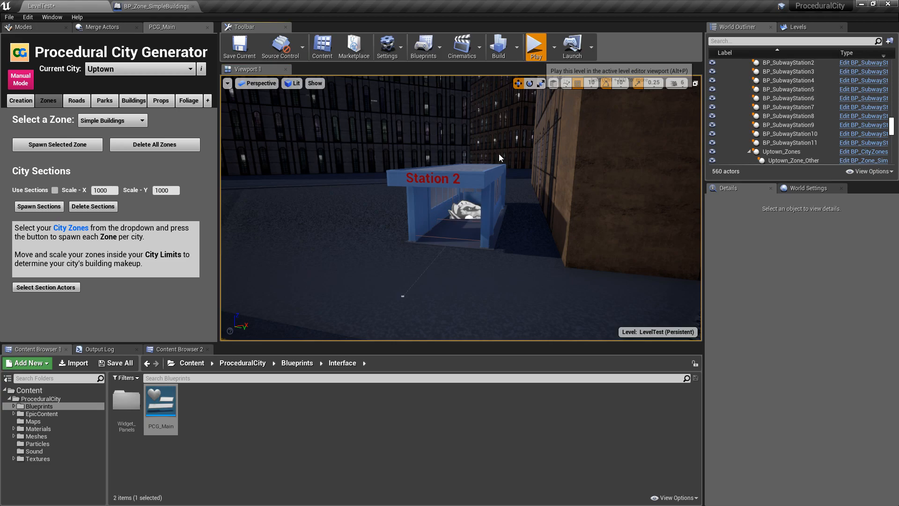
{"action": "left_click", "coordinate": [535, 46]}
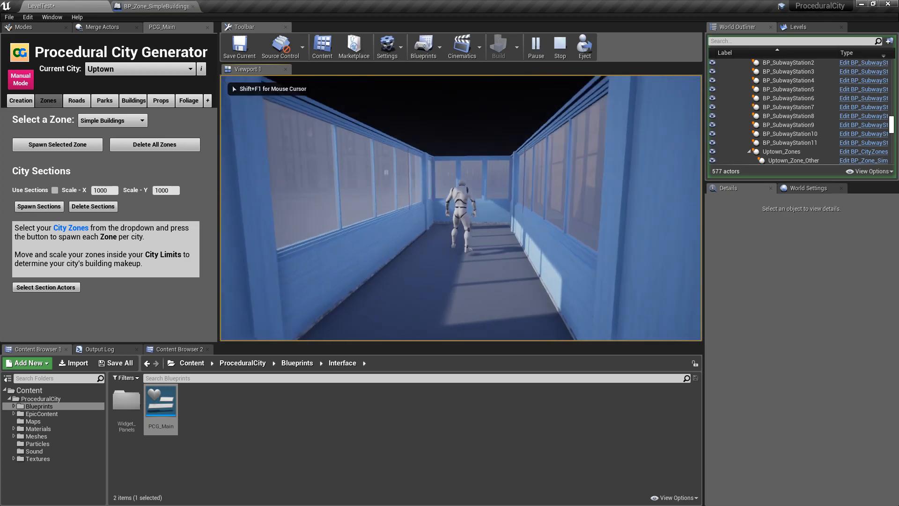
{"action": "left_click", "coordinate": [559, 46]}
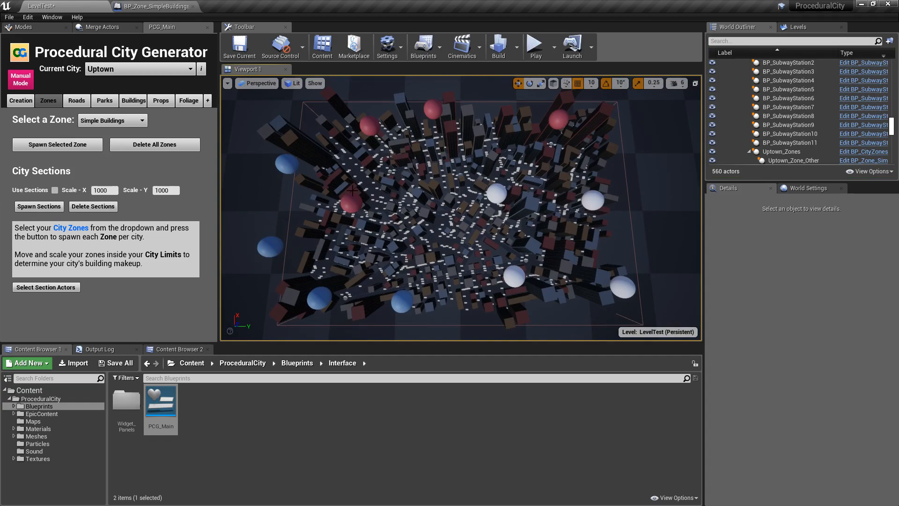
Select the subway stations with Add Line to Name enabled and start a play test.
{"action": "left_click", "coordinate": [287, 163]}
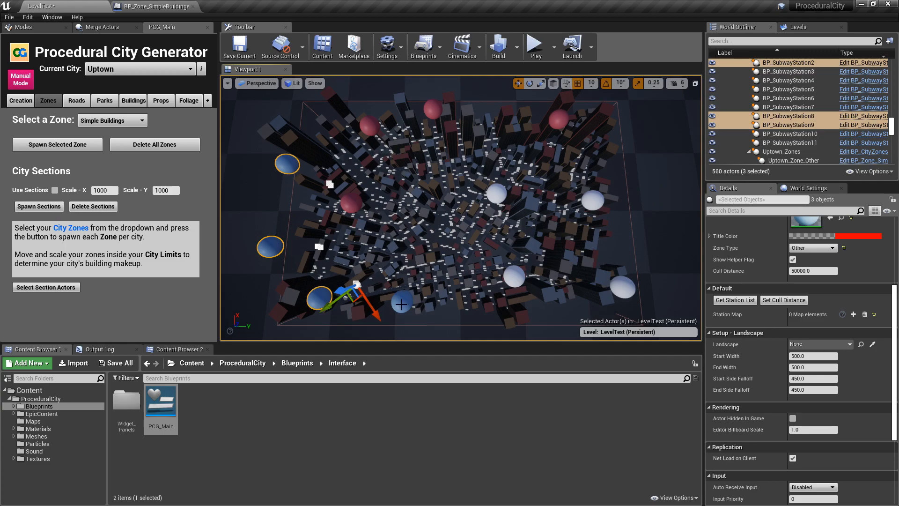
{"action": "left_click", "coordinate": [351, 202]}
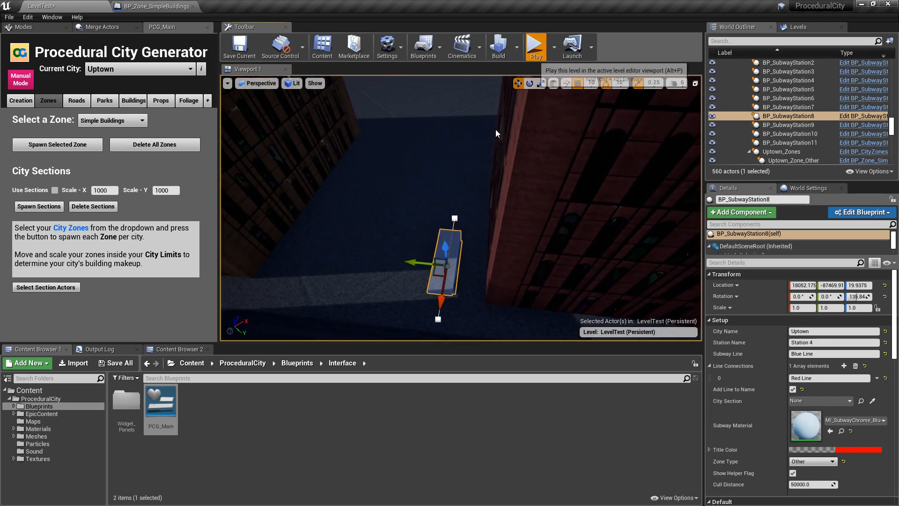
{"action": "left_click", "coordinate": [535, 47]}
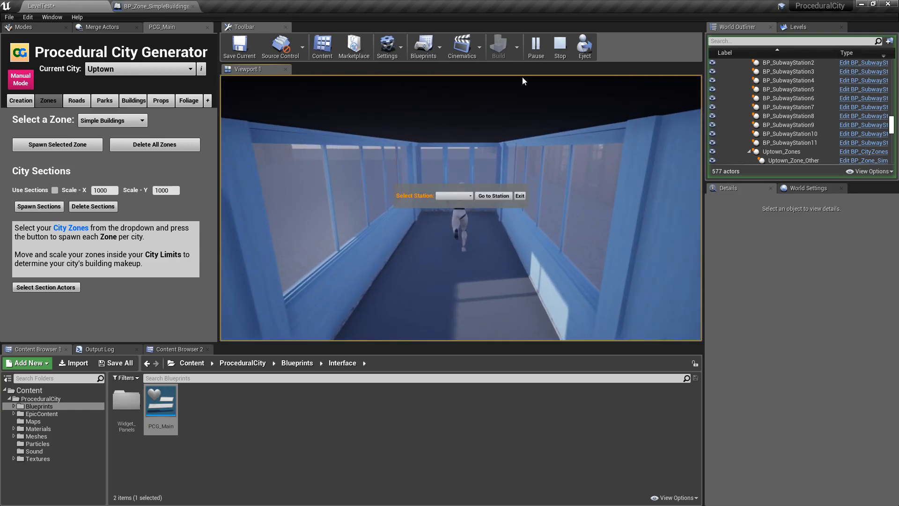
From the blue station, choose a [Red Line] station in Select Station and teleport there.
{"action": "left_click", "coordinate": [454, 195]}
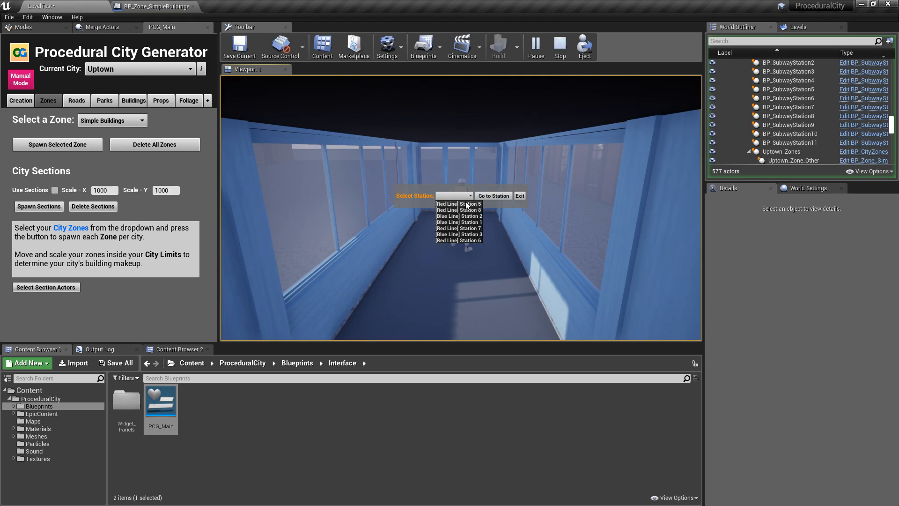
{"action": "mouse_move", "coordinate": [471, 209]}
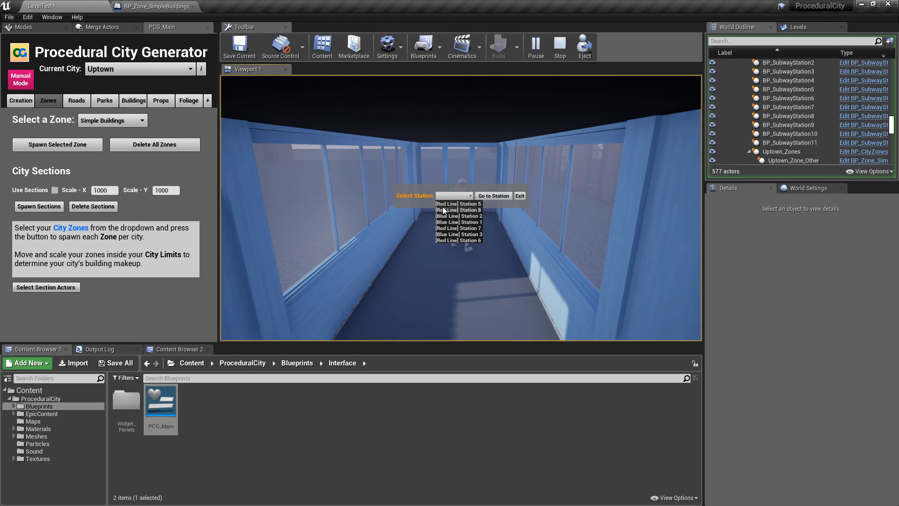
{"action": "mouse_move", "coordinate": [453, 247]}
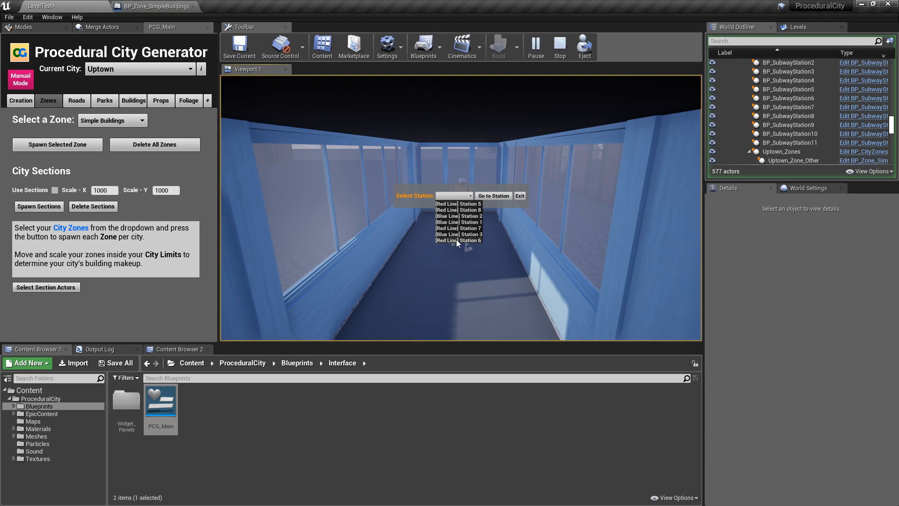
{"action": "left_click", "coordinate": [453, 240]}
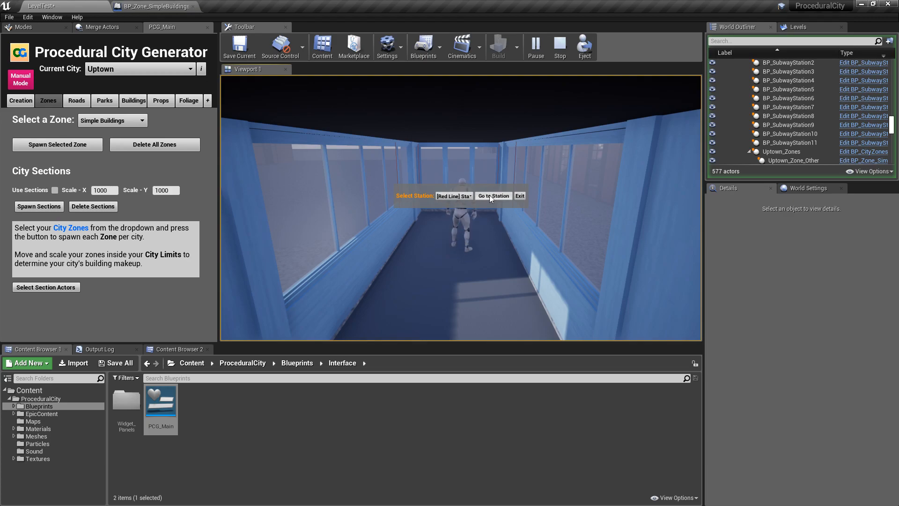
{"action": "left_click", "coordinate": [492, 195]}
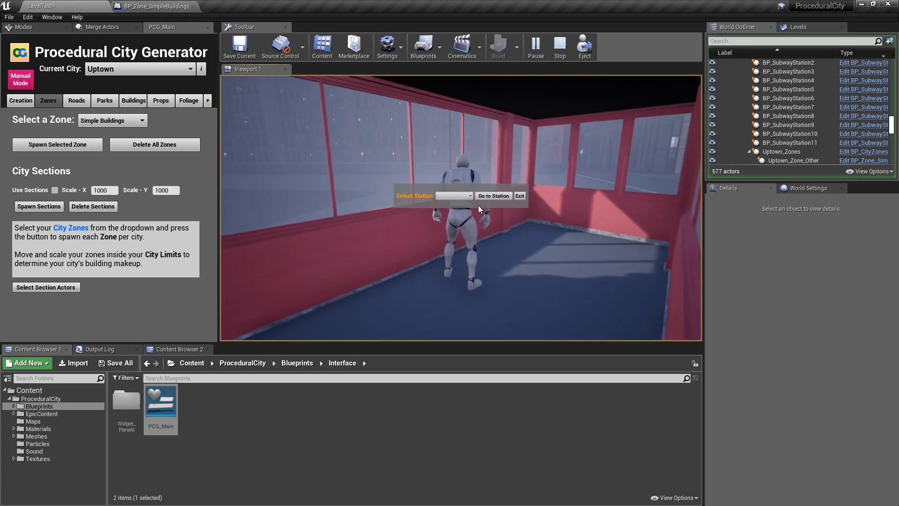
Check the station list again at red Station 5, then end the play test.
{"action": "left_click", "coordinate": [453, 196]}
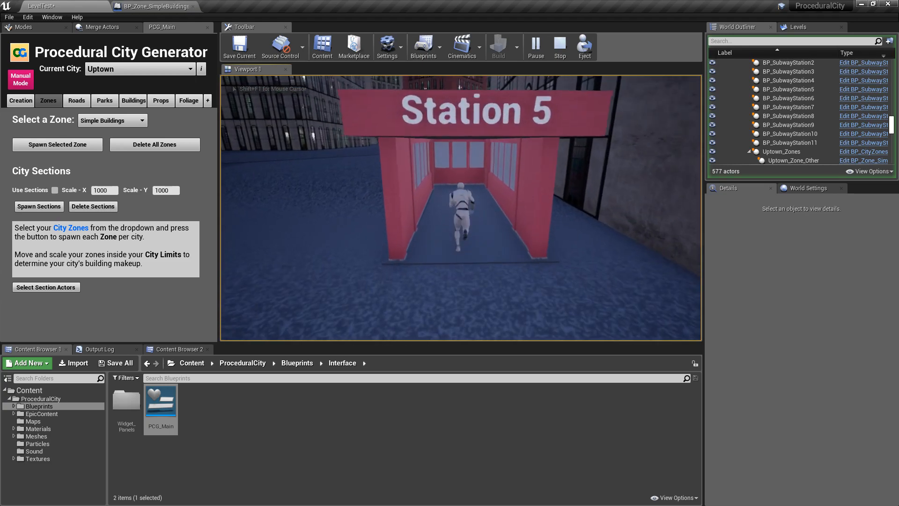
{"action": "left_click", "coordinate": [453, 196]}
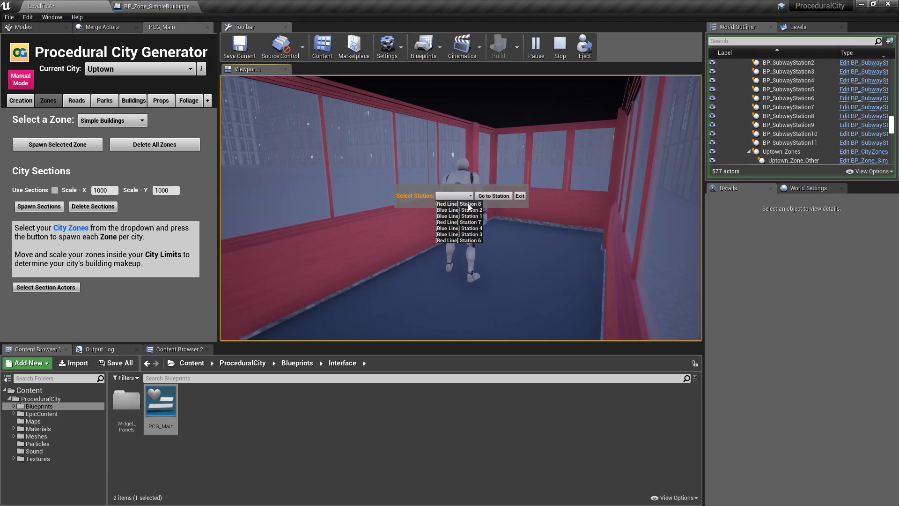
{"action": "left_click", "coordinate": [558, 45]}
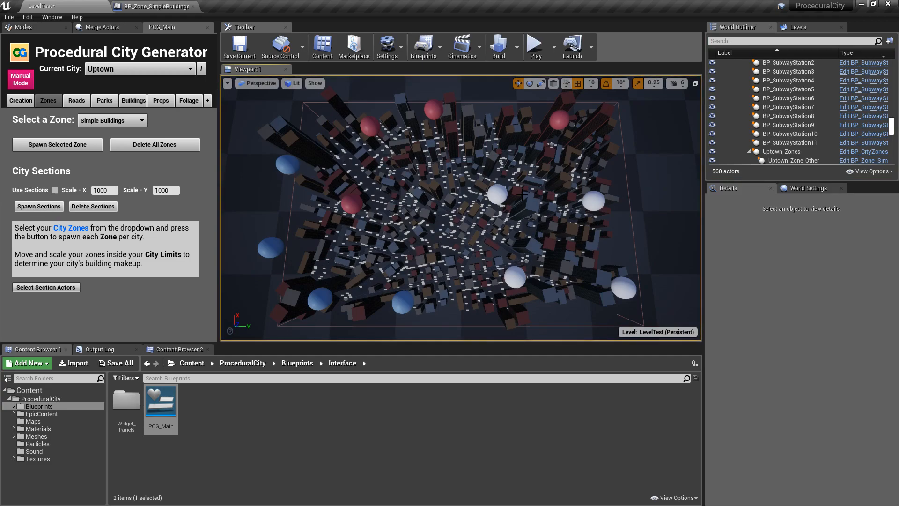
{"action": "mouse_move", "coordinate": [283, 166]}
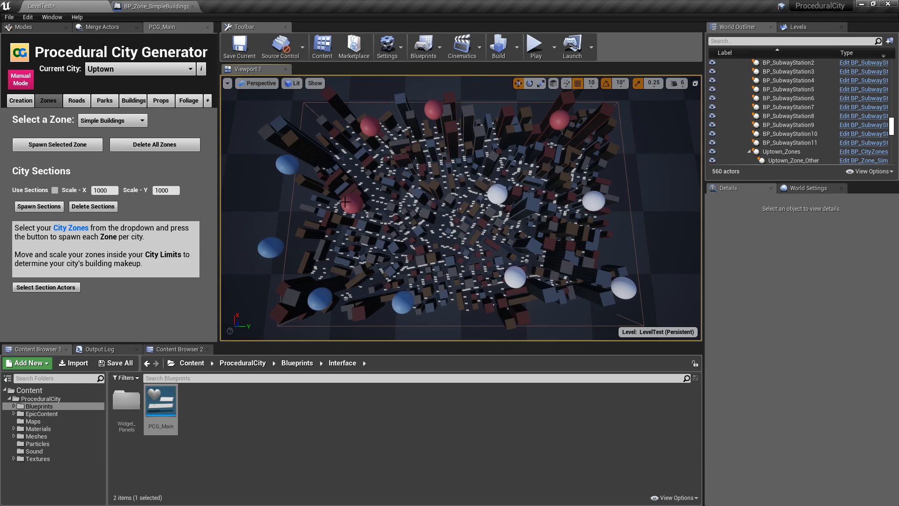
{"action": "mouse_move", "coordinate": [279, 165]}
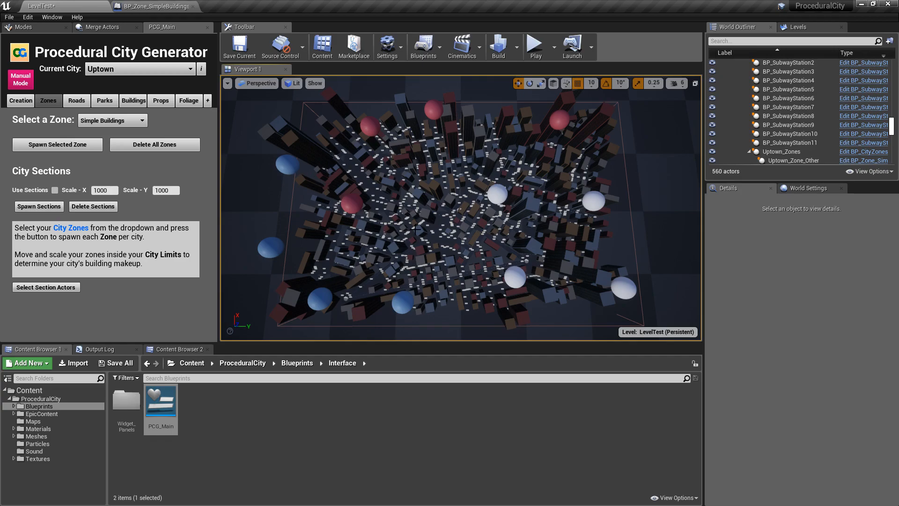
Save all changed content including the LevelTest map via Save Selected.
{"action": "left_click", "coordinate": [116, 362]}
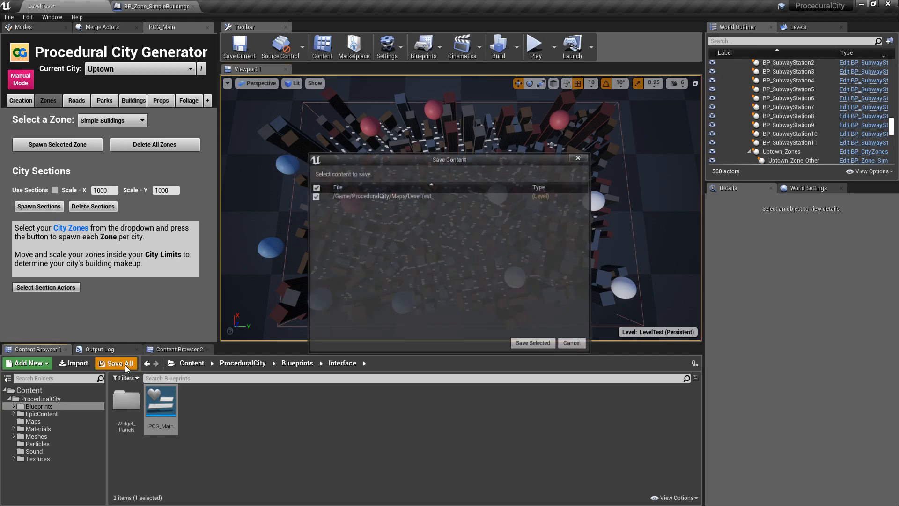
{"action": "left_click", "coordinate": [532, 343]}
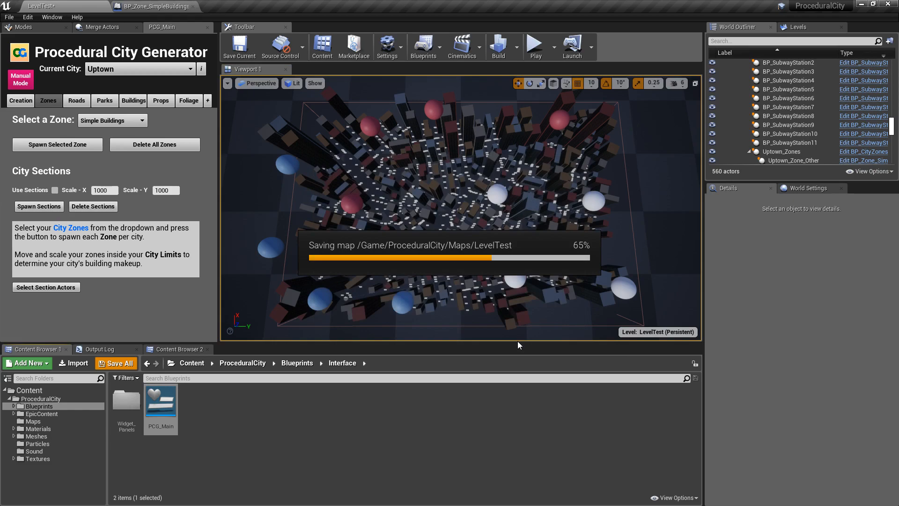
{"action": "mouse_move", "coordinate": [496, 341]}
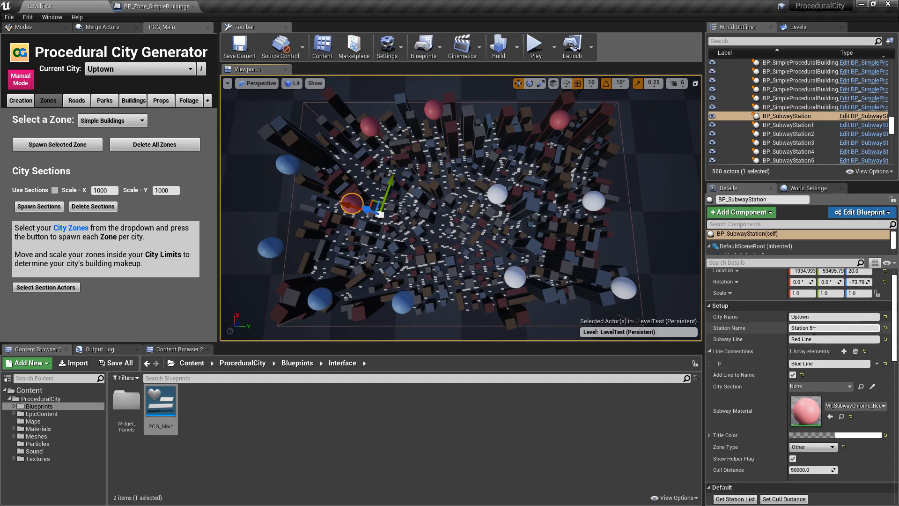
{"action": "left_click", "coordinate": [833, 339]}
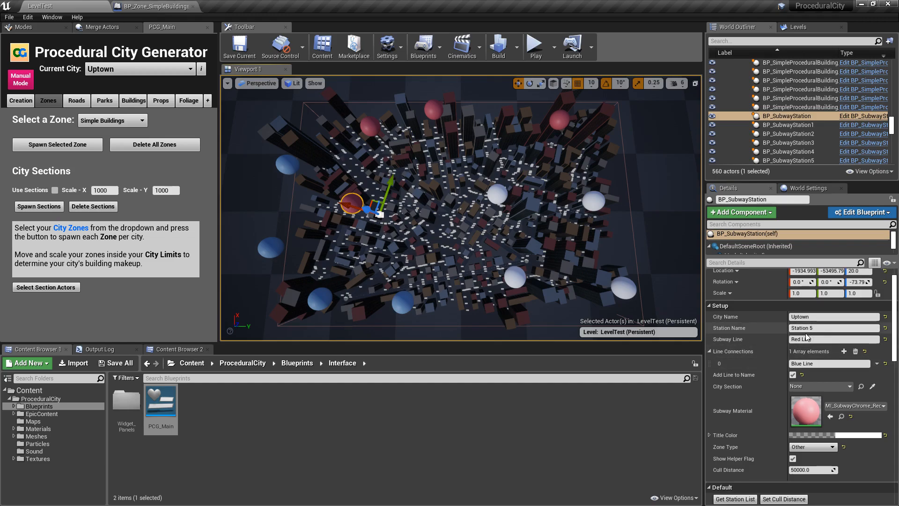